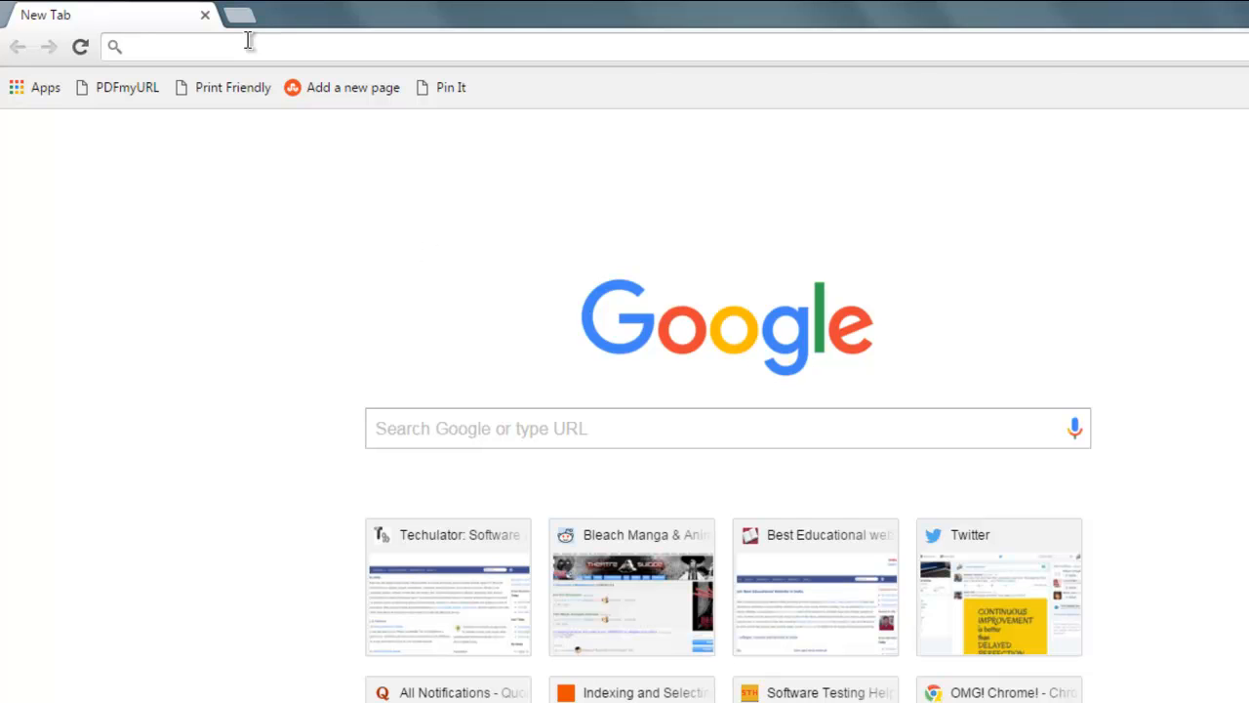
pyautogui.write('www.mkdocs.org')
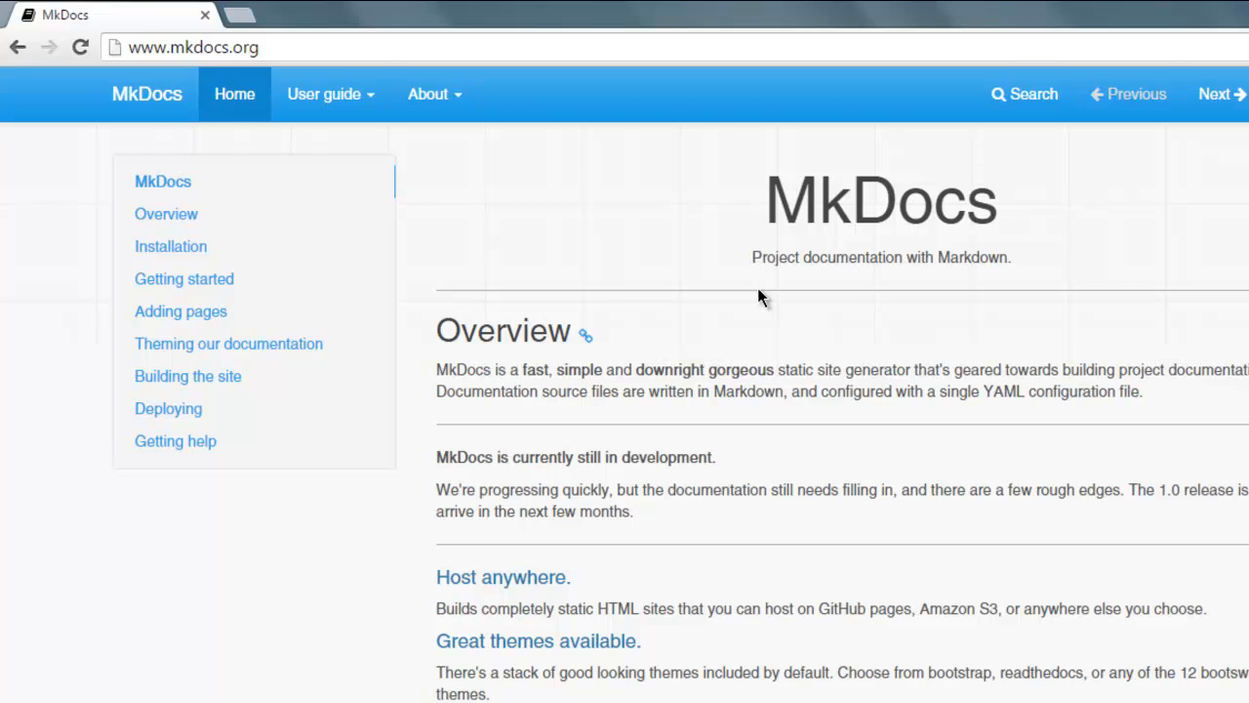
# Scroll through the Overview, Installation and Getting started sections of mkdocs.org.
pyautogui.scroll(-3)
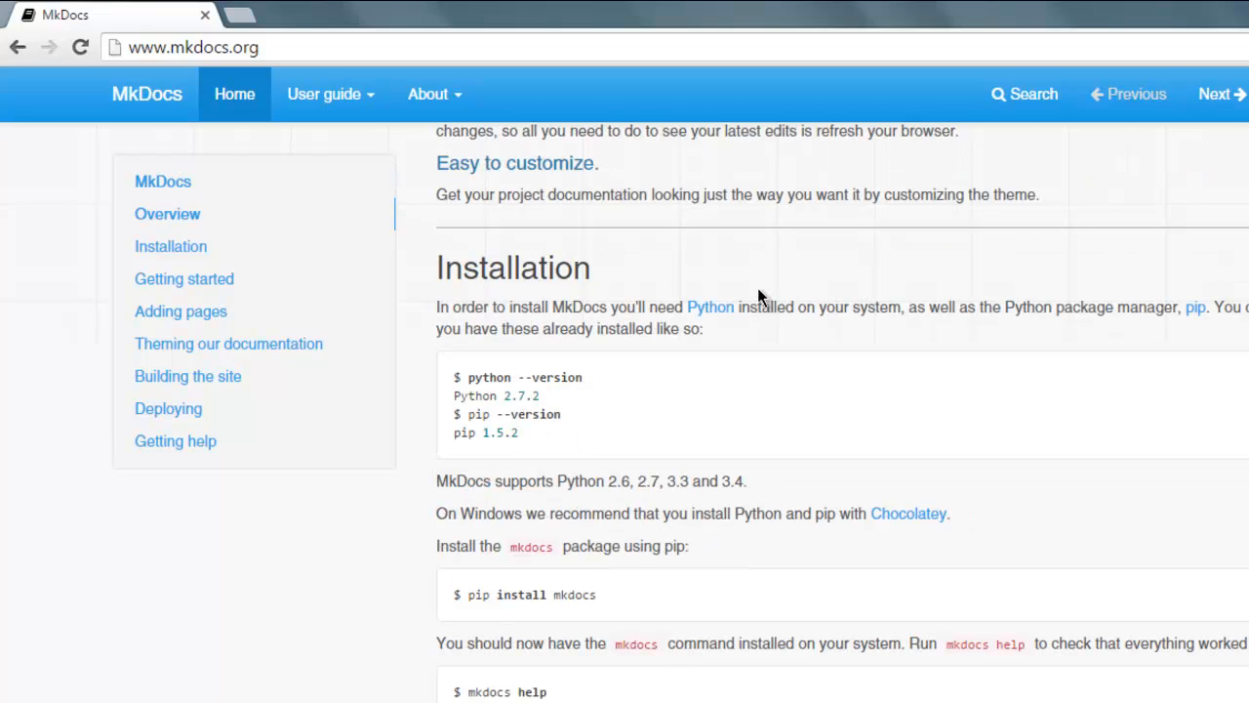
pyautogui.scroll(-3)
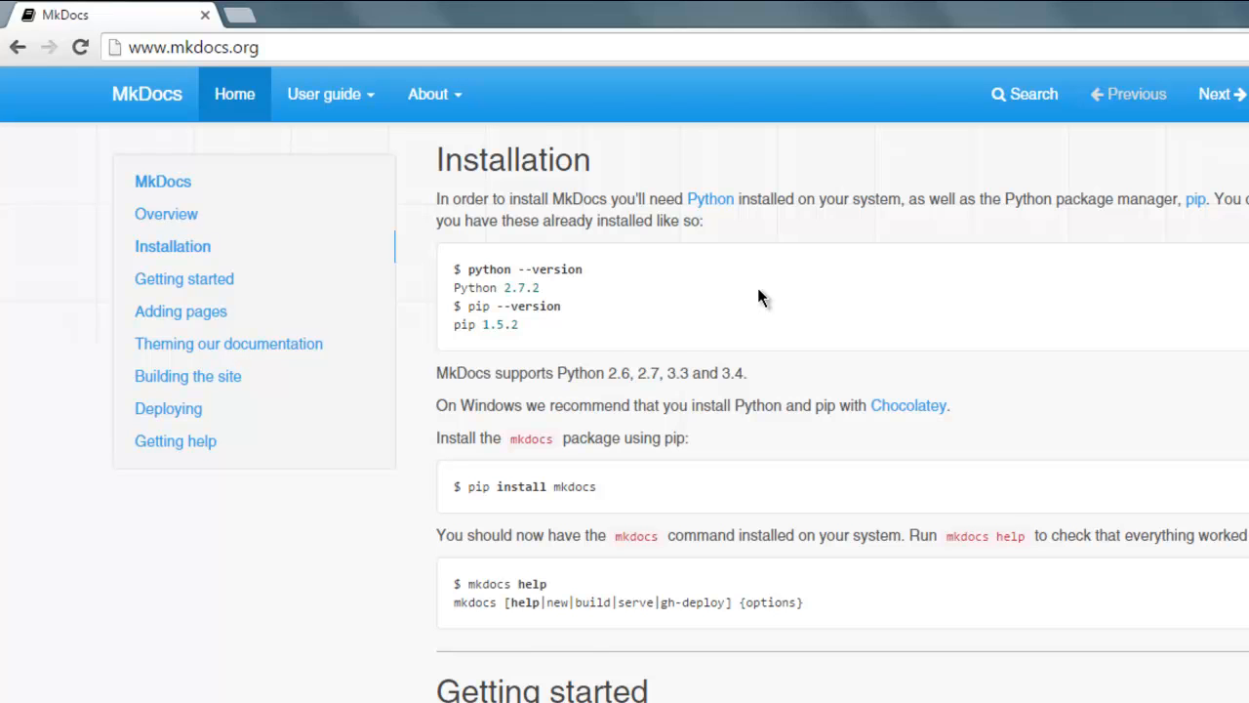
pyautogui.scroll(-3)
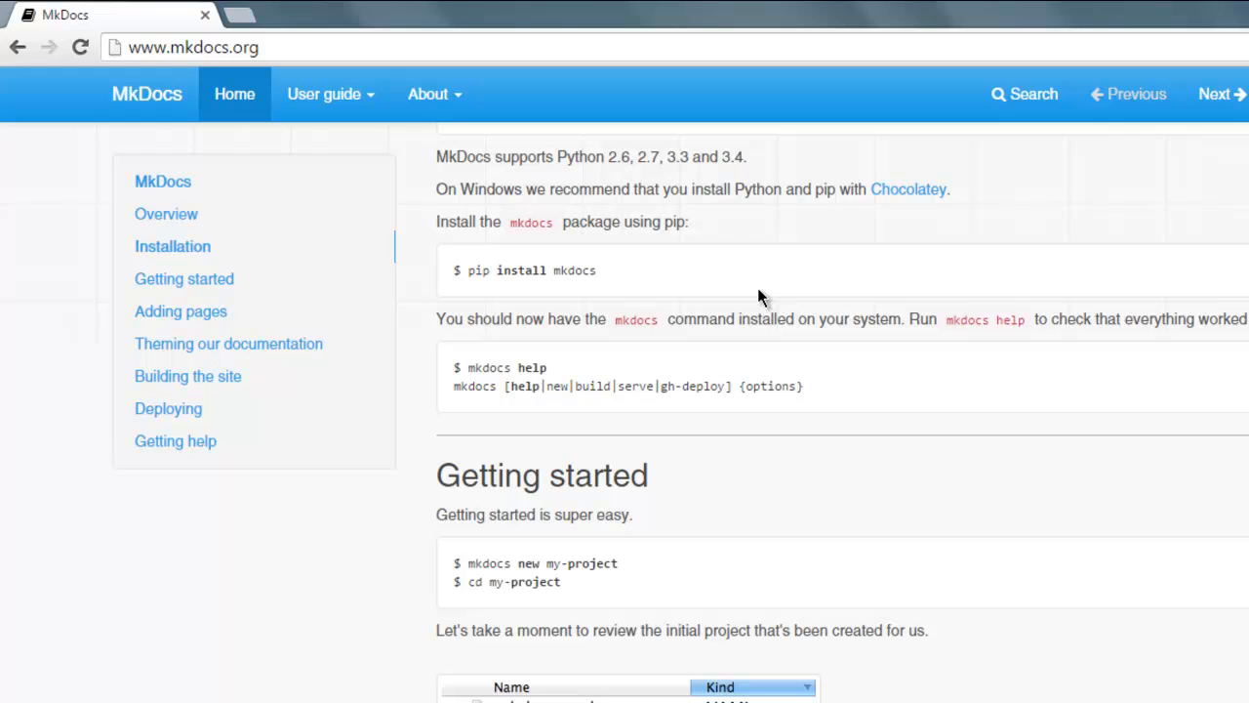
pyautogui.scroll(-3)
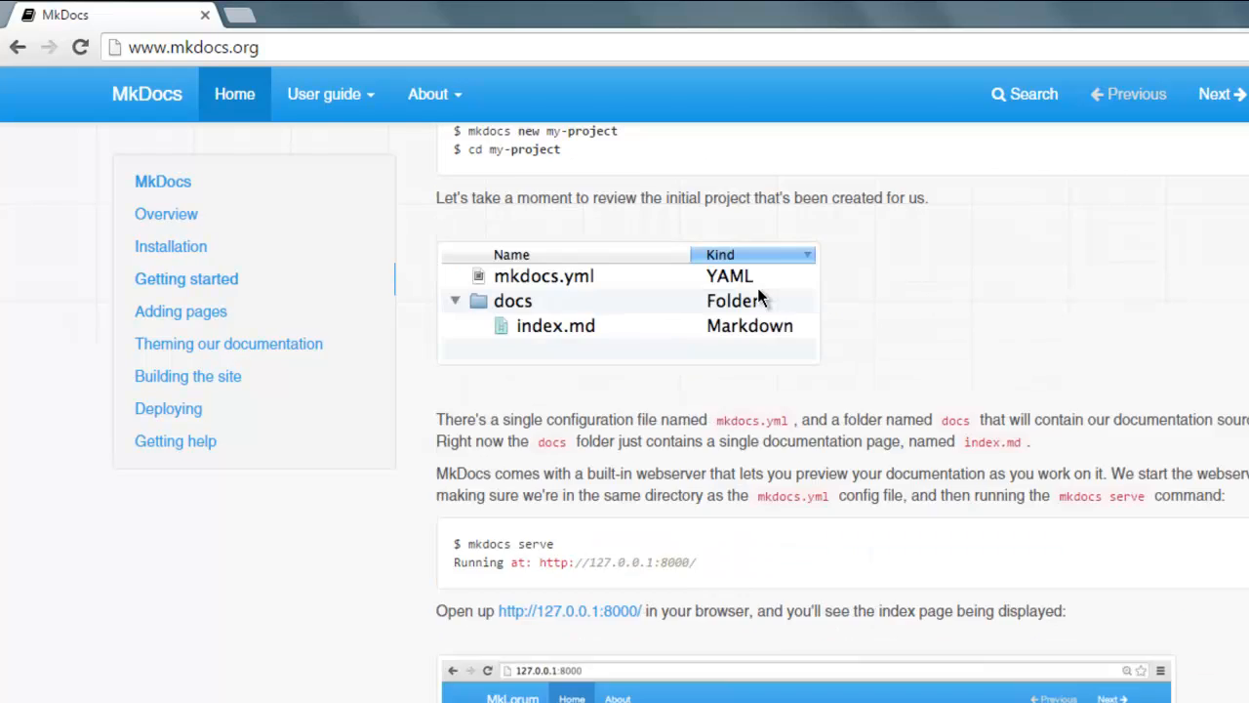
pyautogui.scroll(-3)
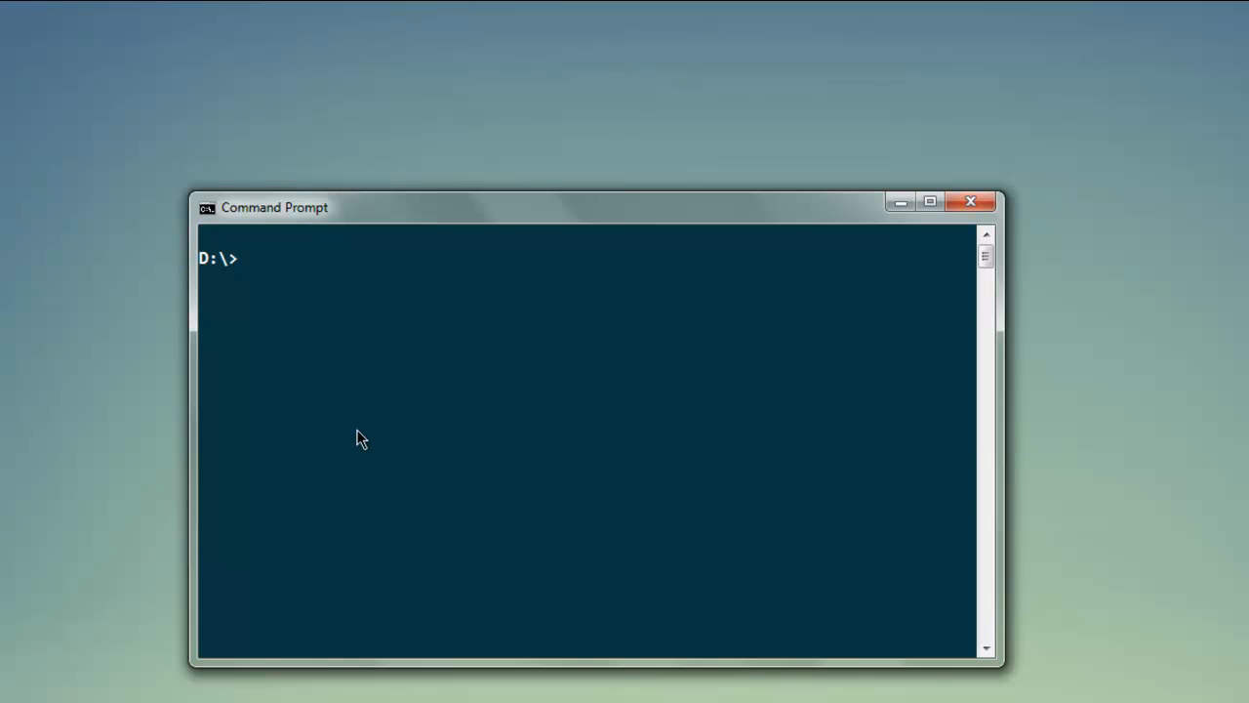
# Enter the 'pip install mkdocs' command at the D:\ prompt.
pyautogui.write('pip install')
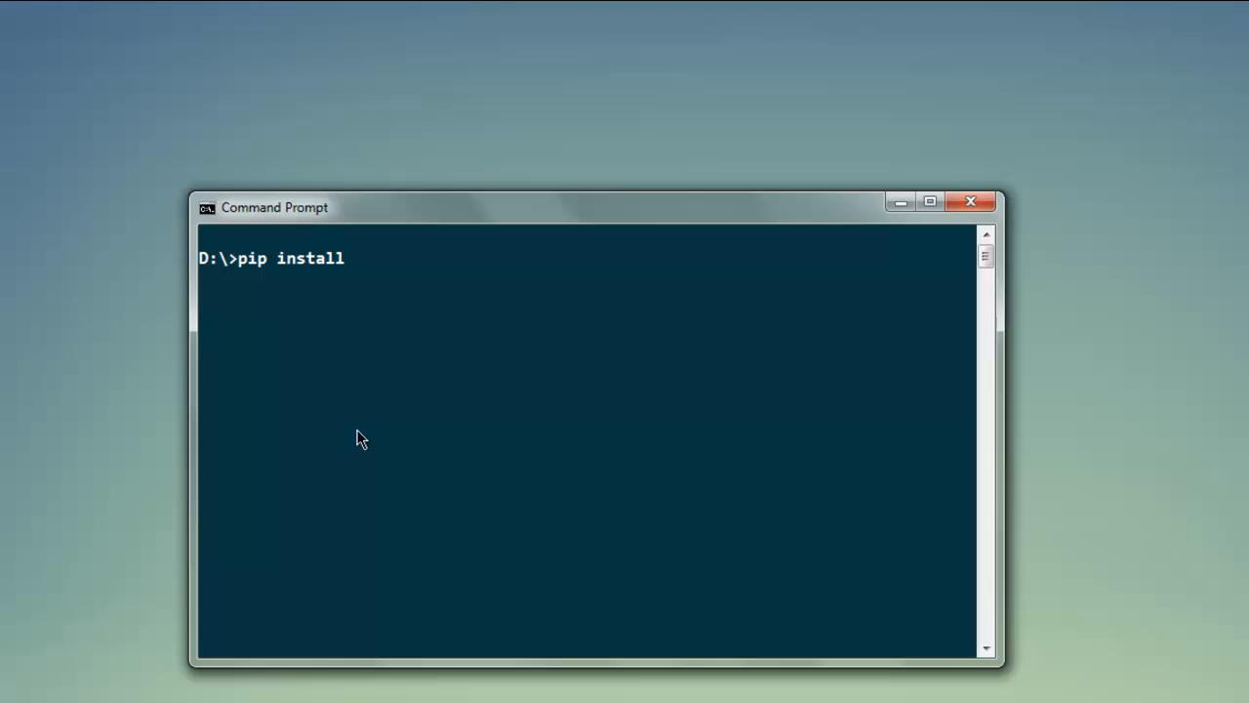
pyautogui.write('mkdo')
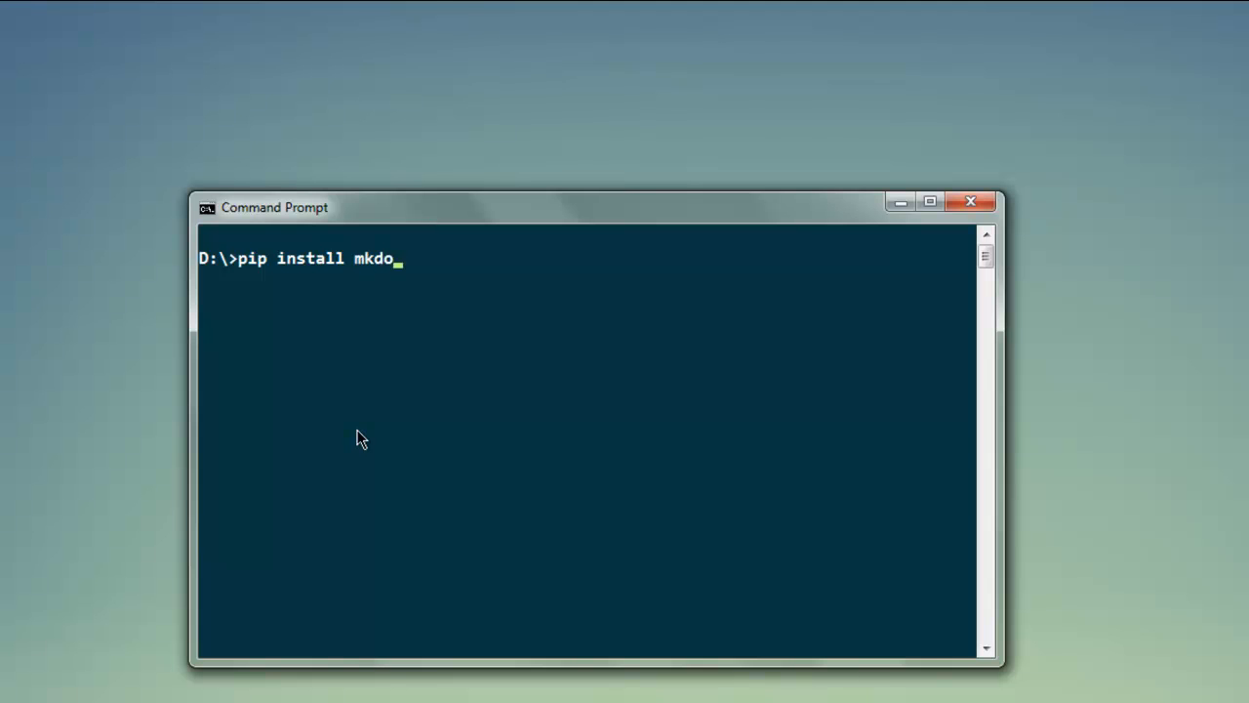
pyautogui.write('cs')
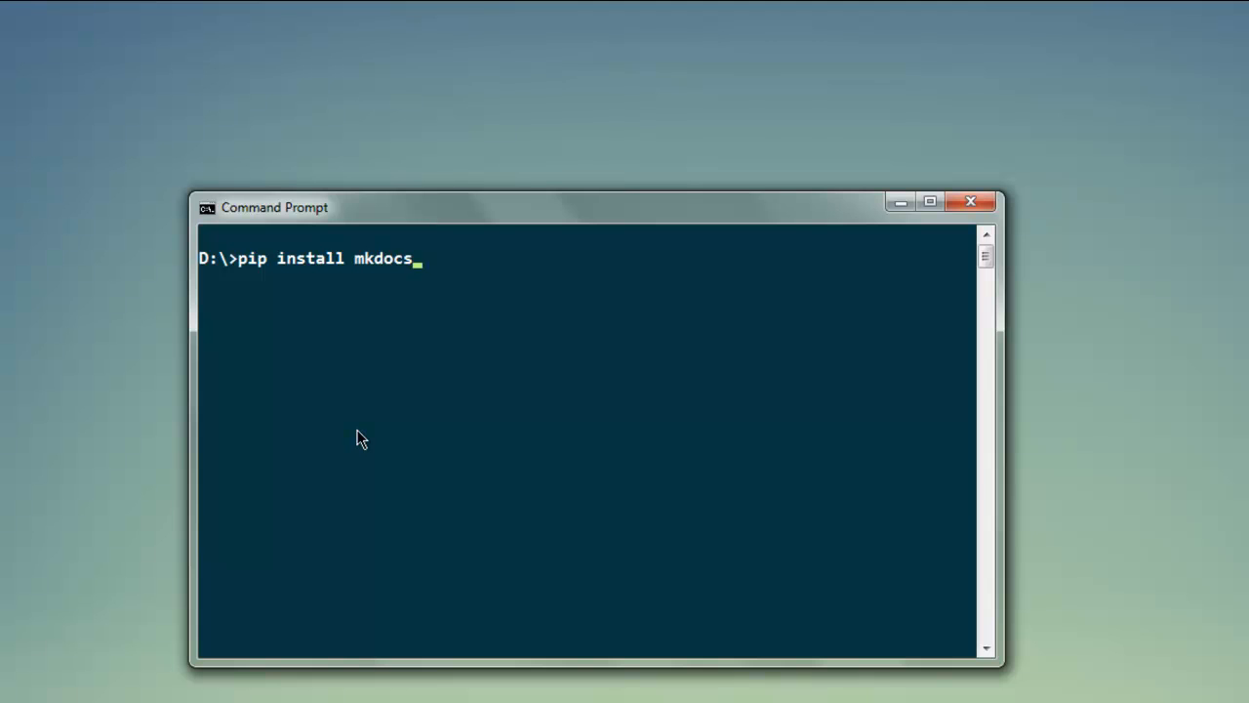
pyautogui.press('Backspace')
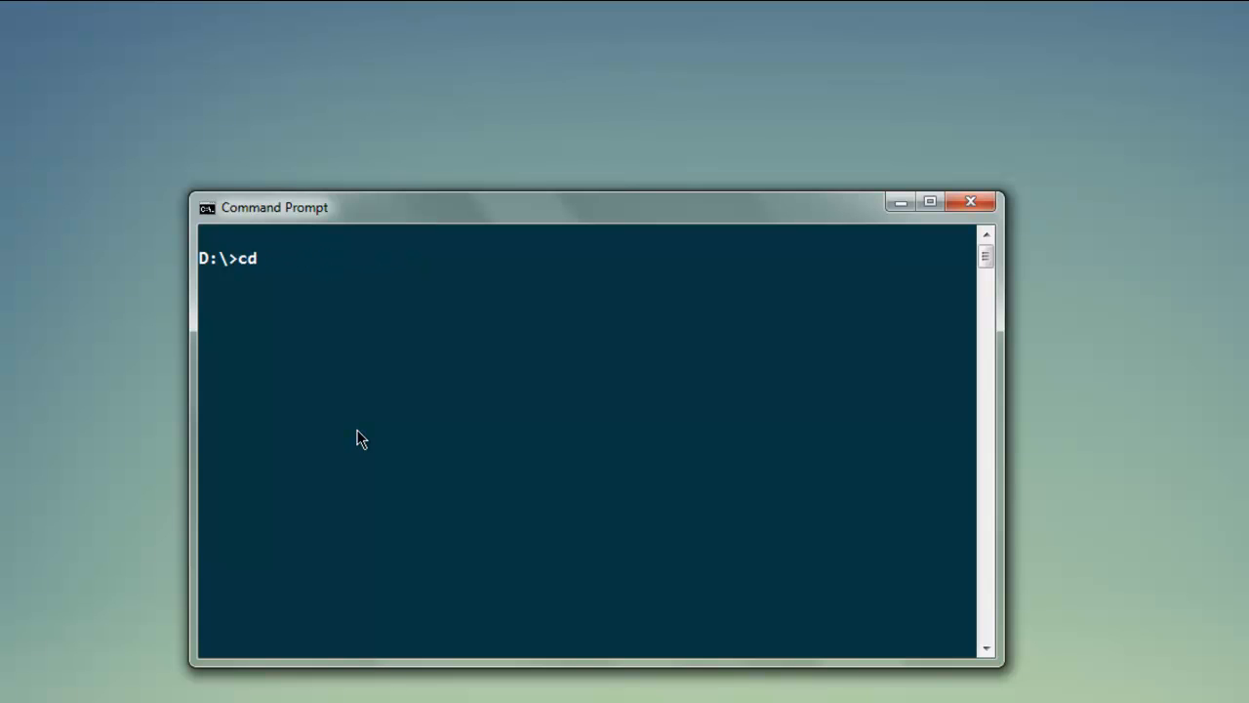
# Change into D:\deploy and run 'mkdocs new demoproject'.
pyautogui.write('deplo')
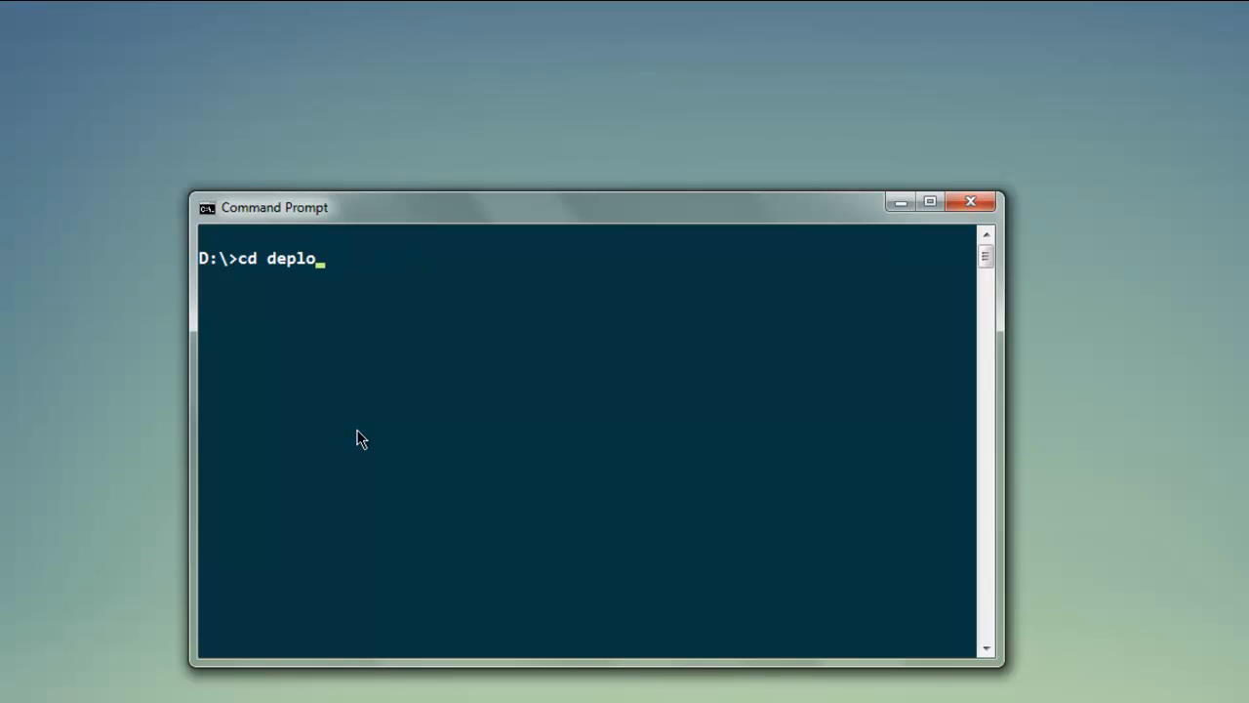
pyautogui.write('y')
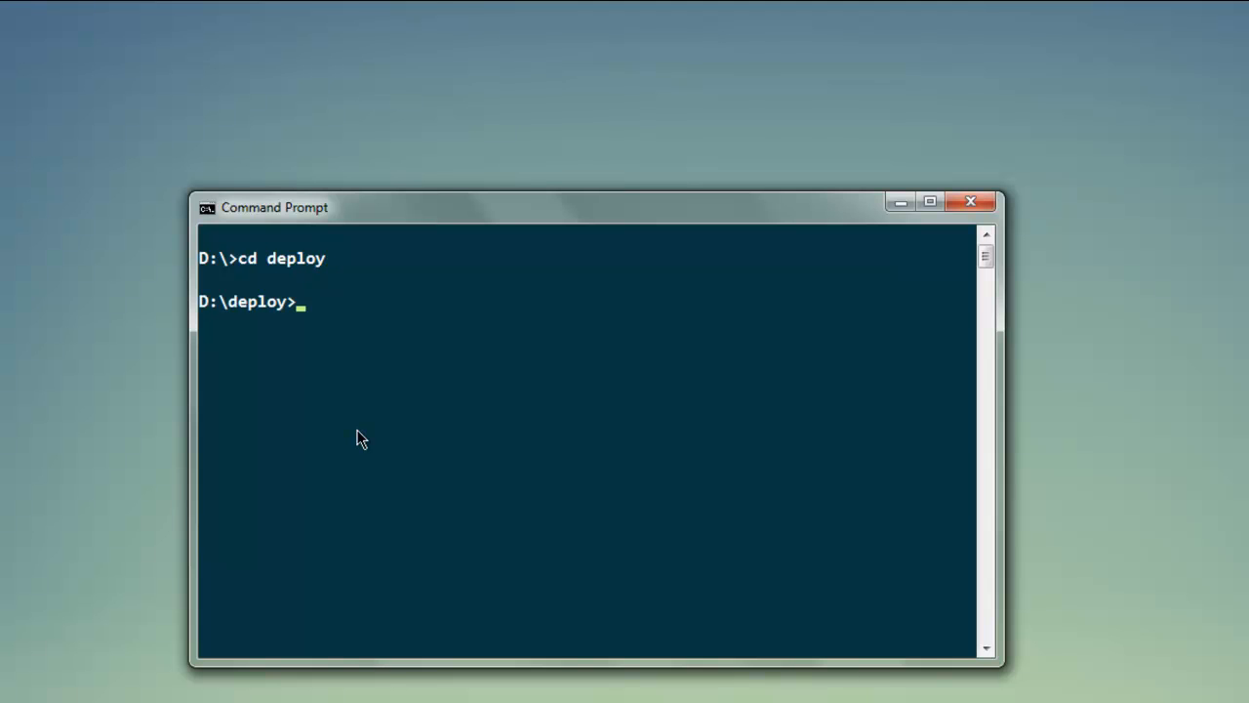
pyautogui.write('mkdocs')
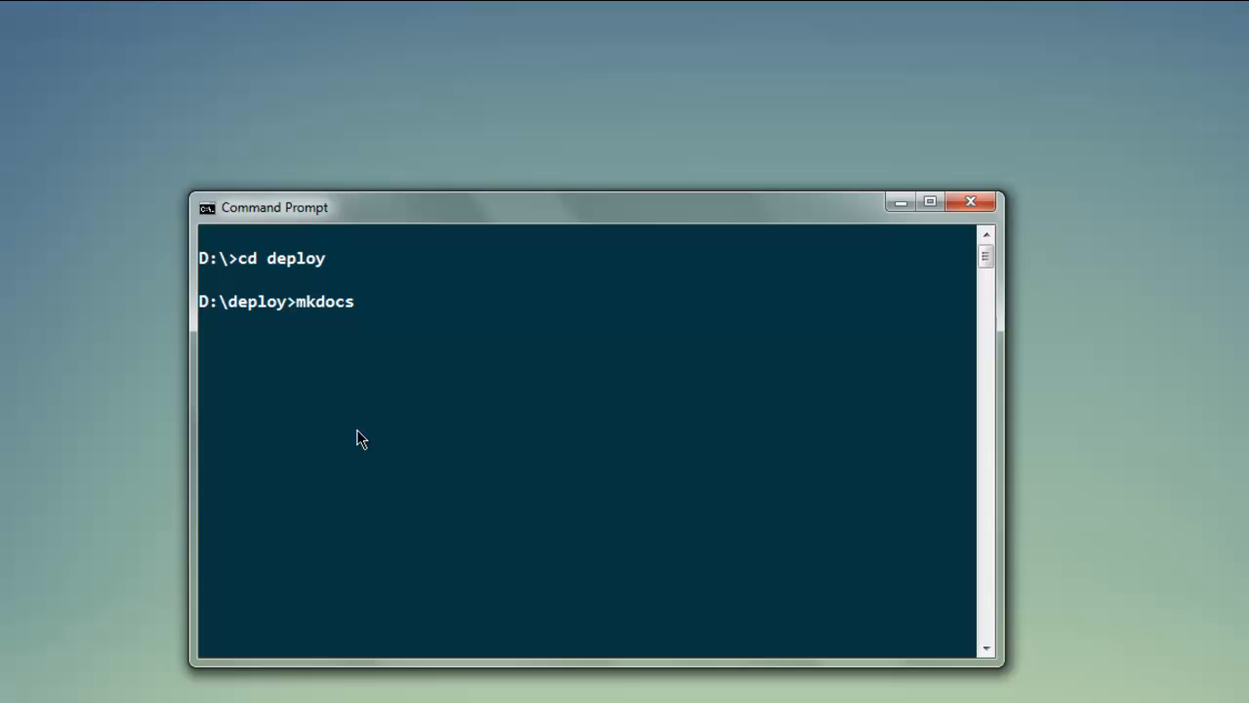
pyautogui.write('new')
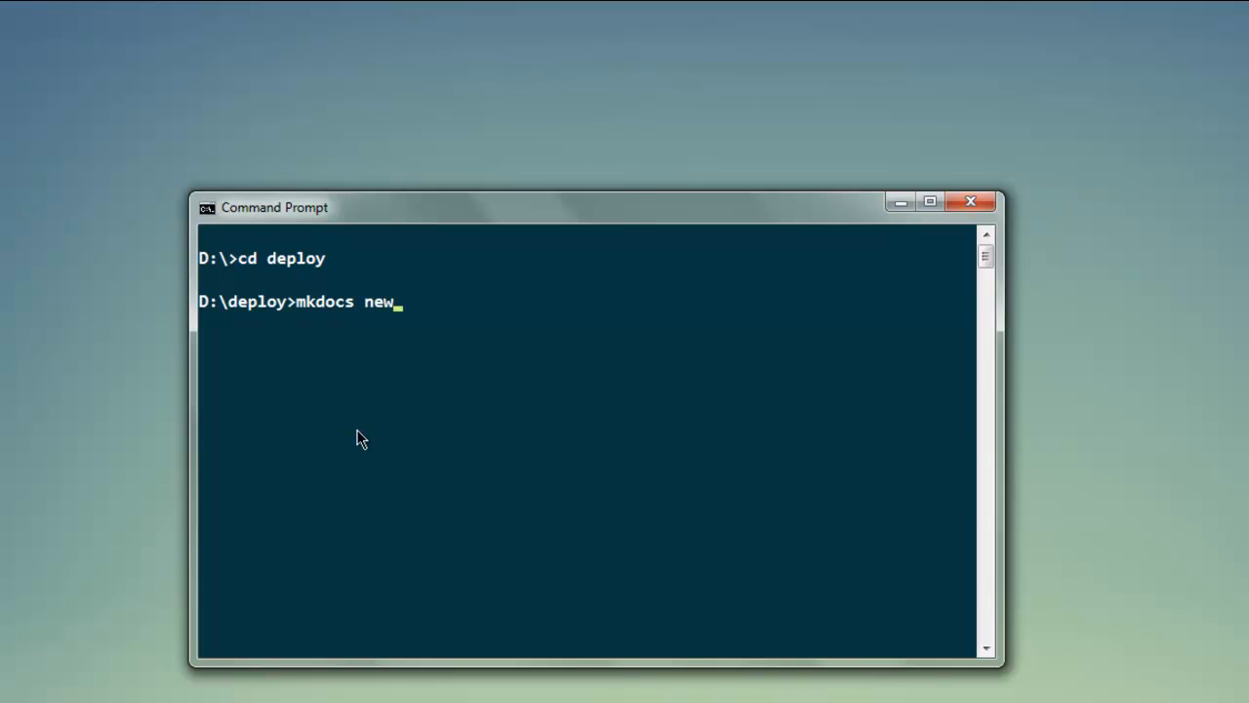
pyautogui.write('de')
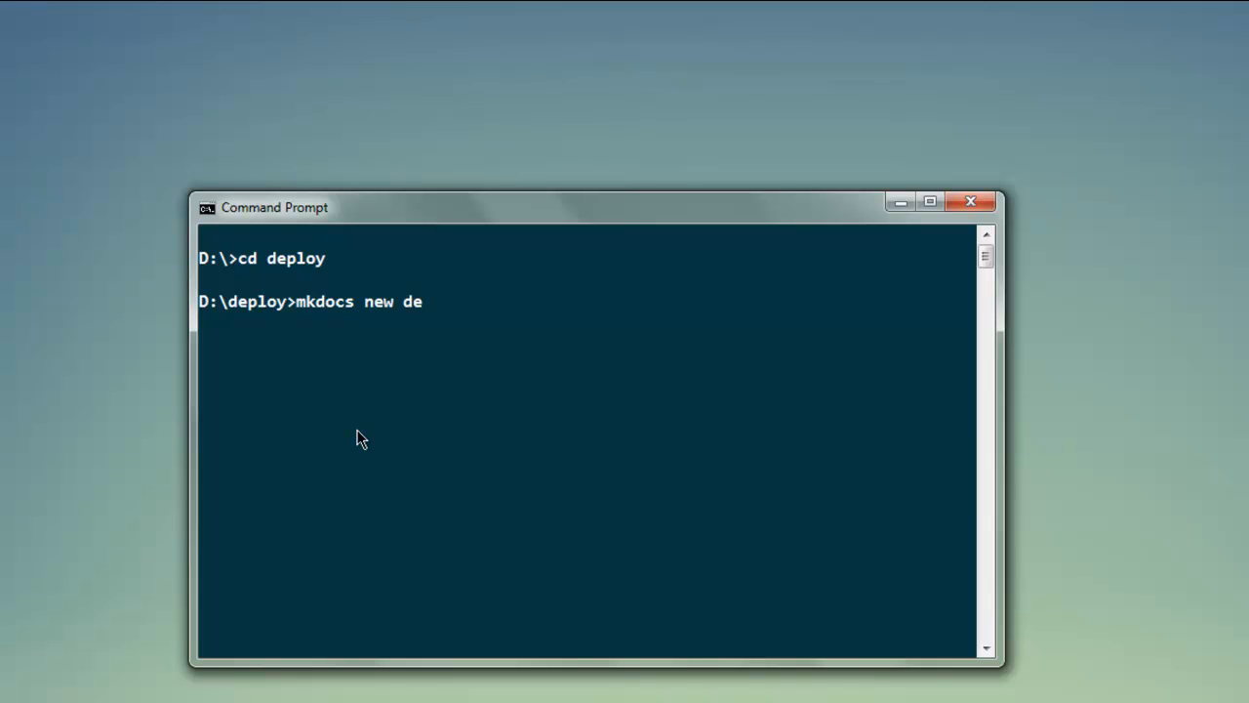
pyautogui.write('moproject')
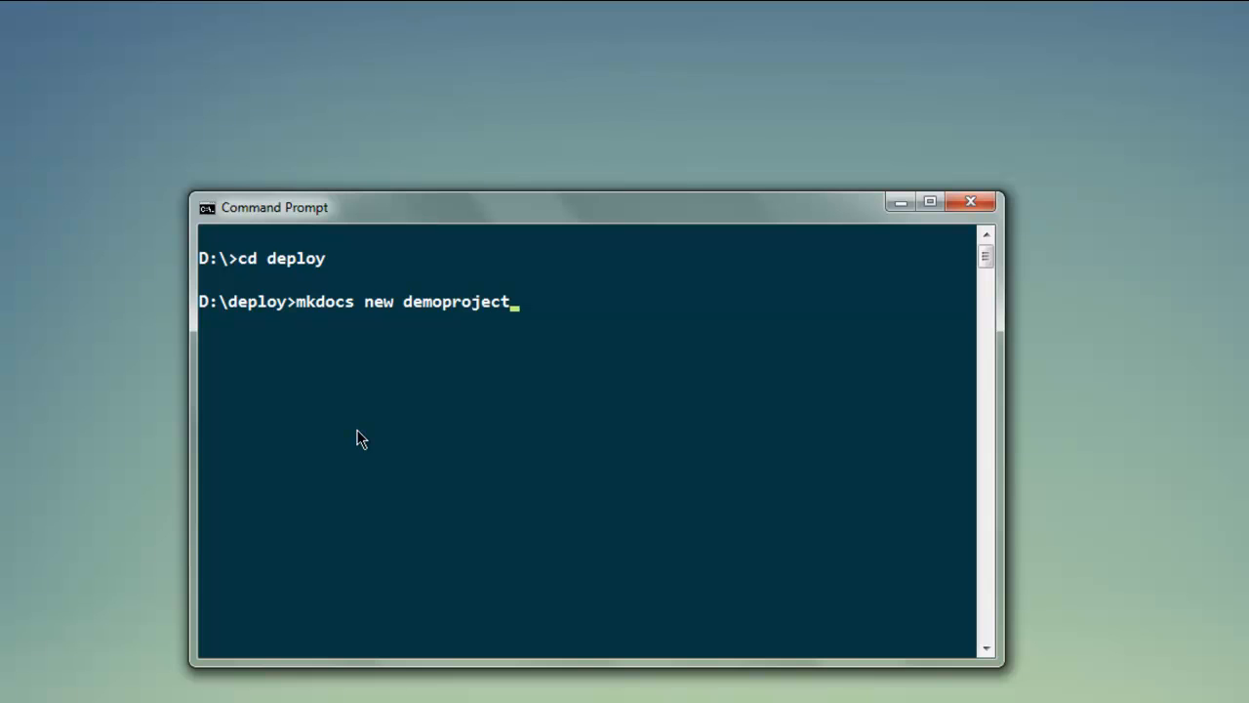
pyautogui.press('enter')
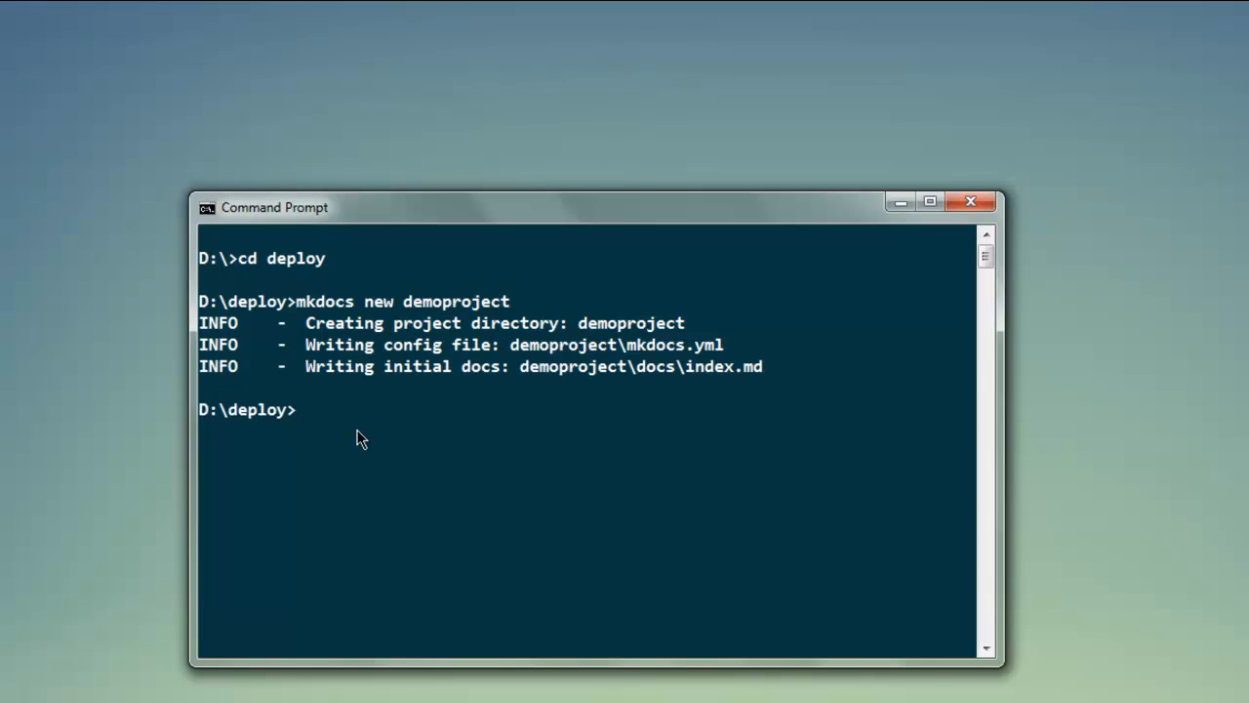
# Enter D:\deploy\demoproject after the mistyped 'cd demoprojects' fails.
pyautogui.write('cd d')
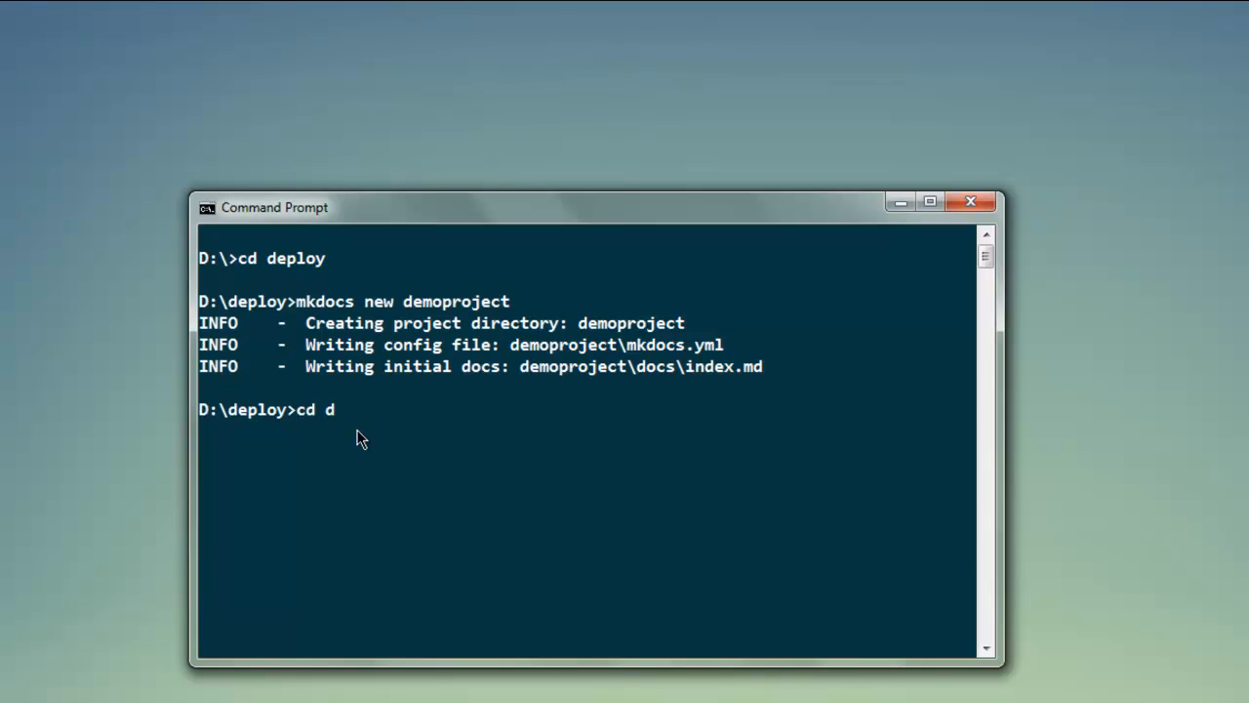
pyautogui.write('emorp')
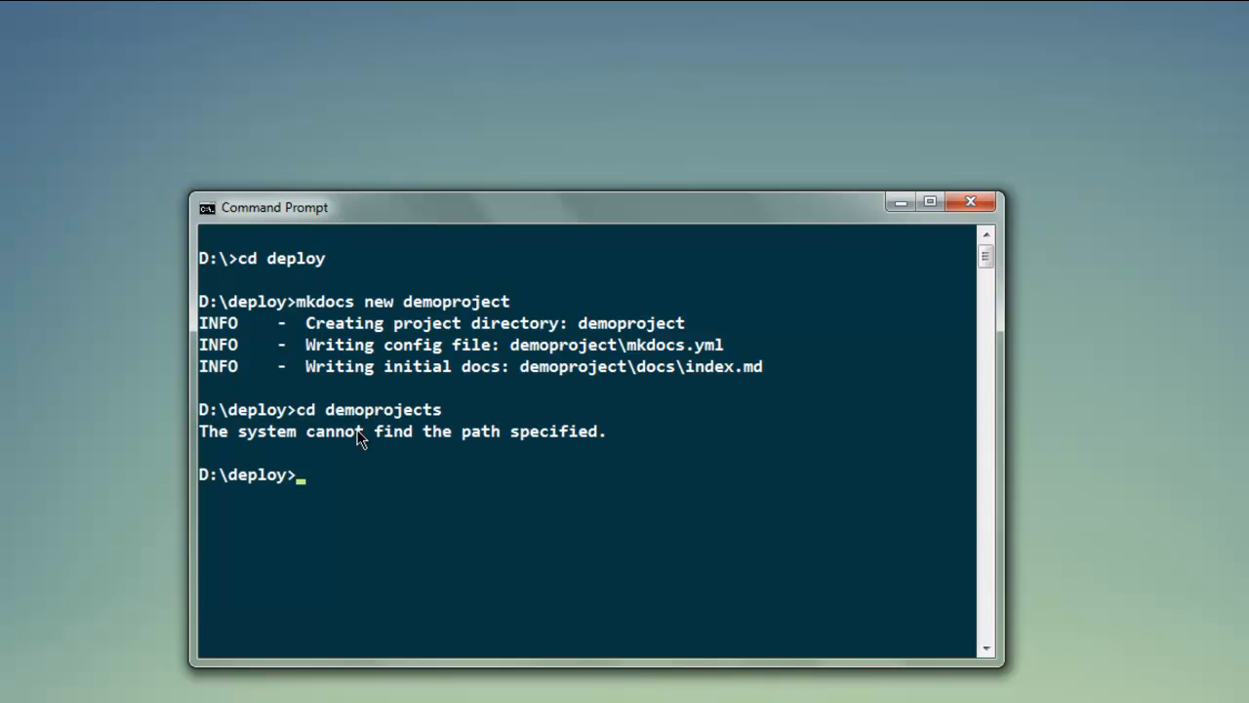
pyautogui.write('cd')
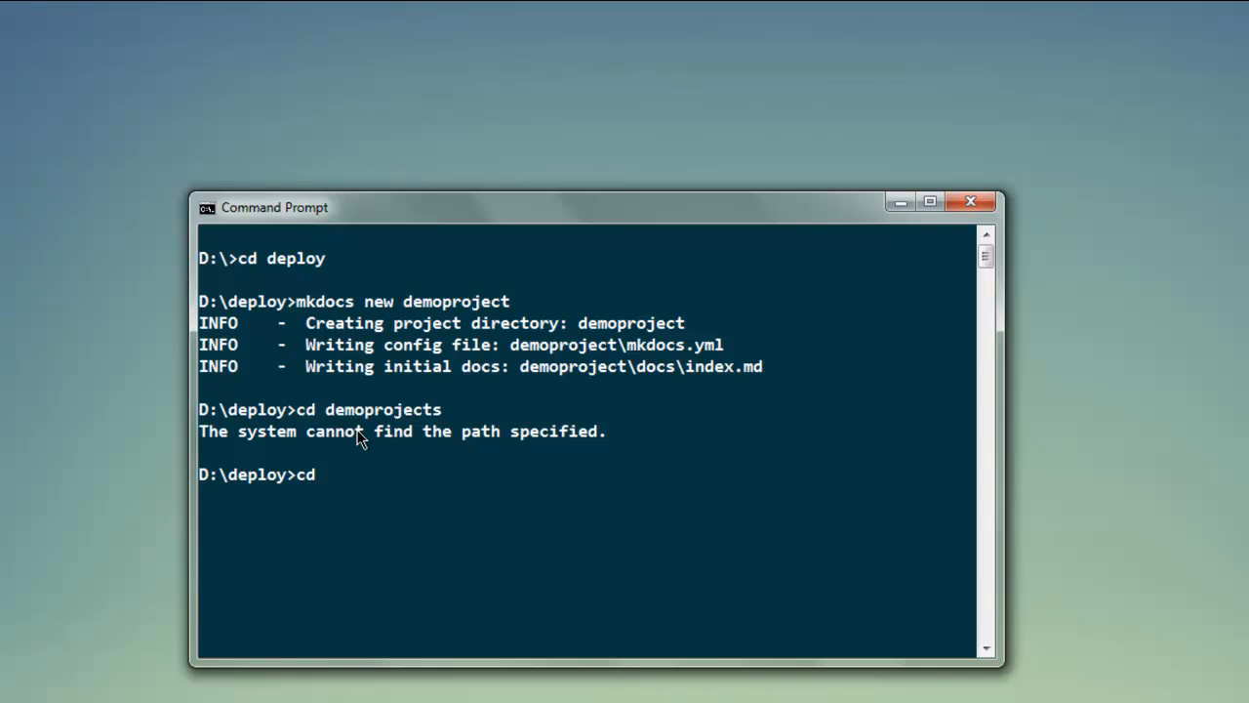
pyautogui.write('demoproject')
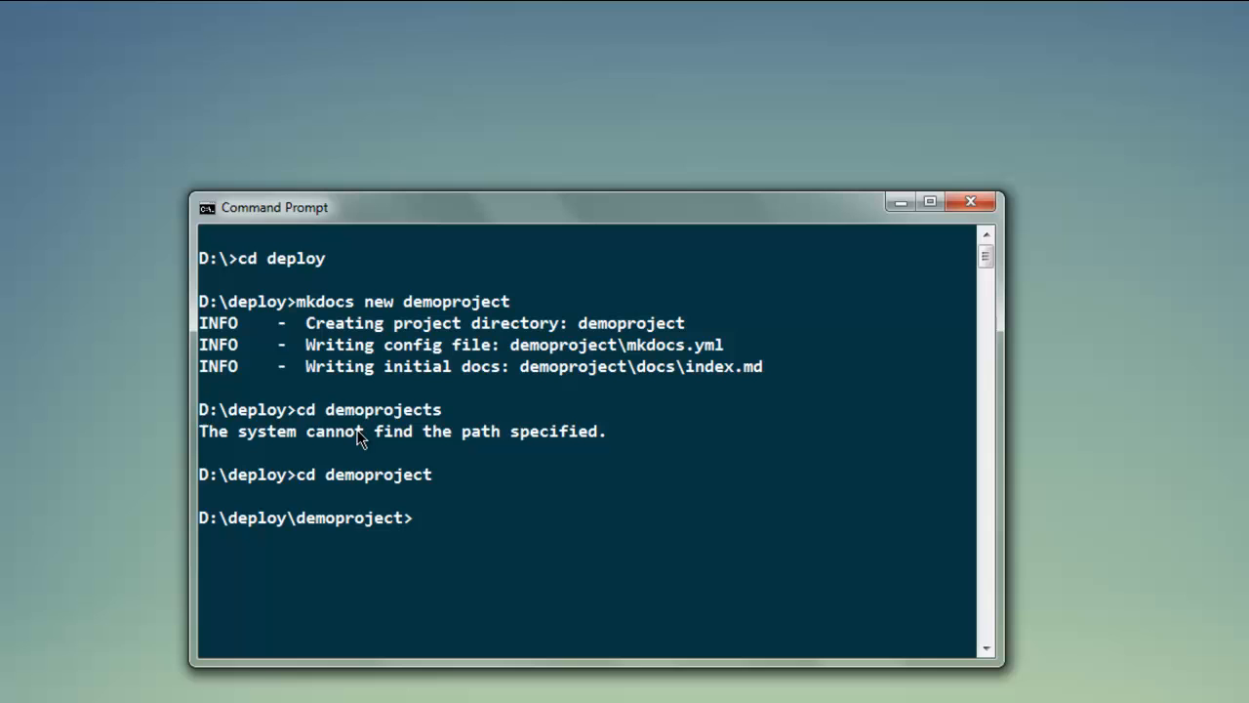
# Run 'mkdocs serve' in demoproject to serve the site at 127.0.0.1:8000.
pyautogui.write('mkdoc')
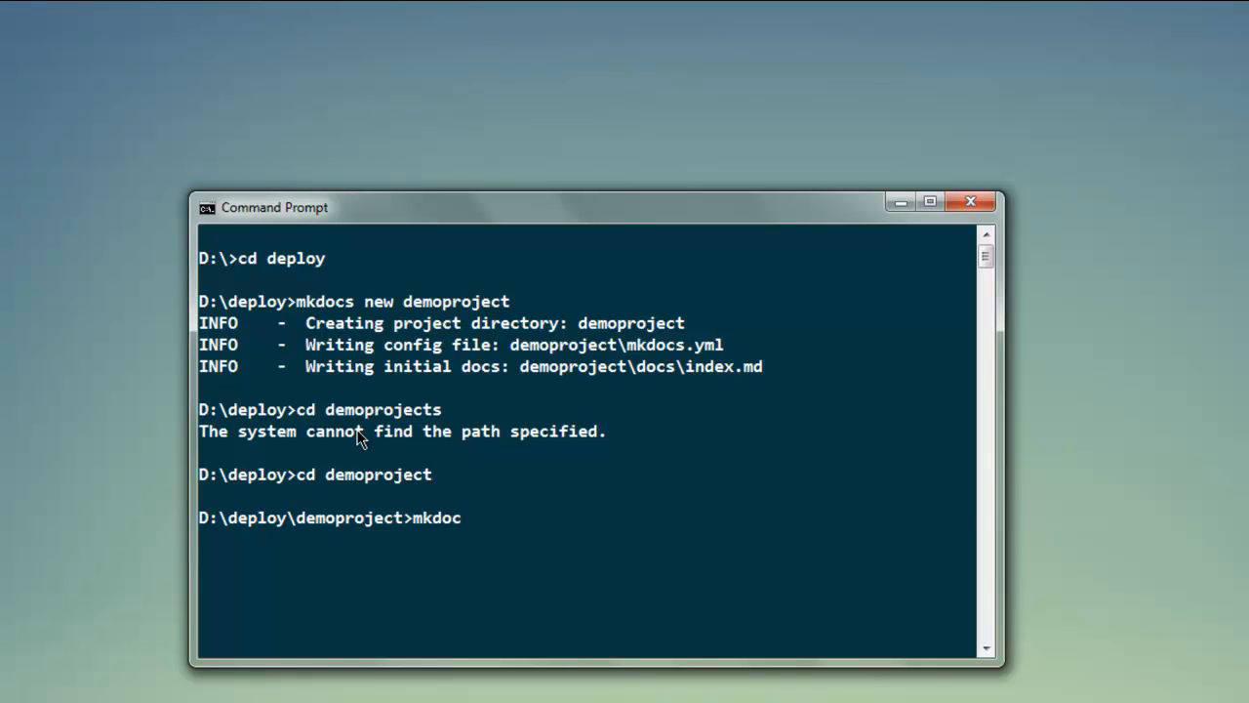
pyautogui.write('s serv')
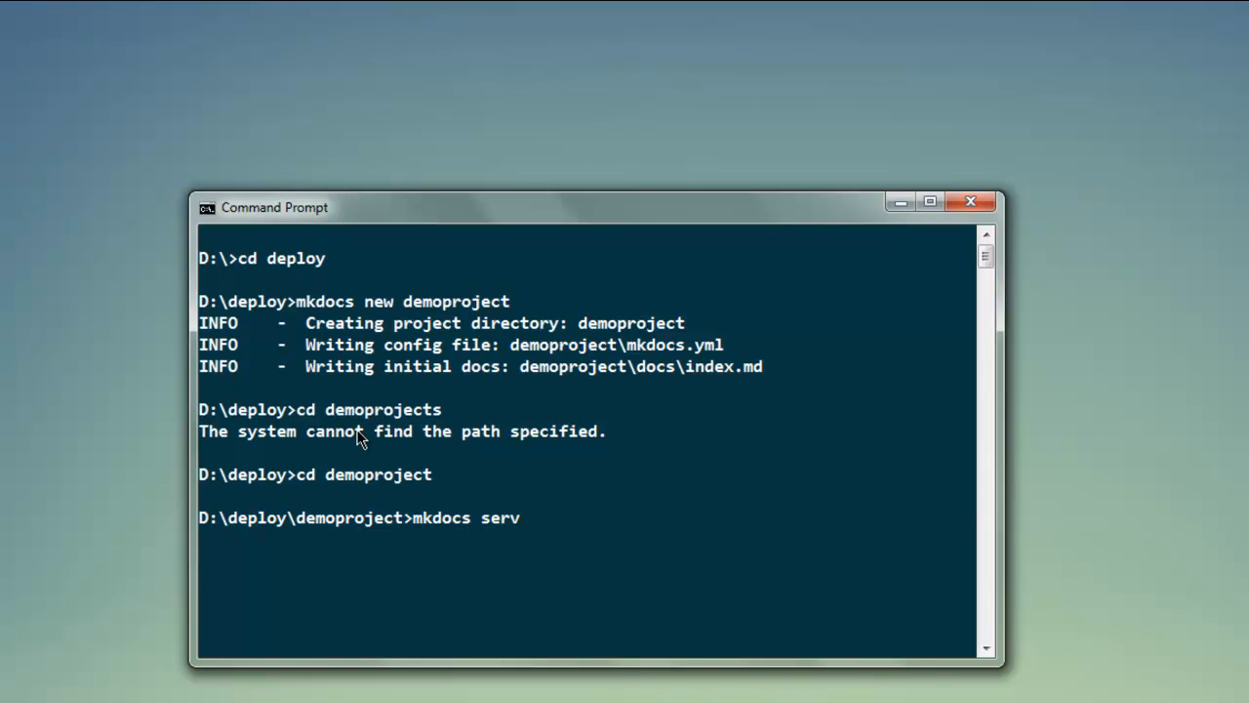
pyautogui.press('Return')
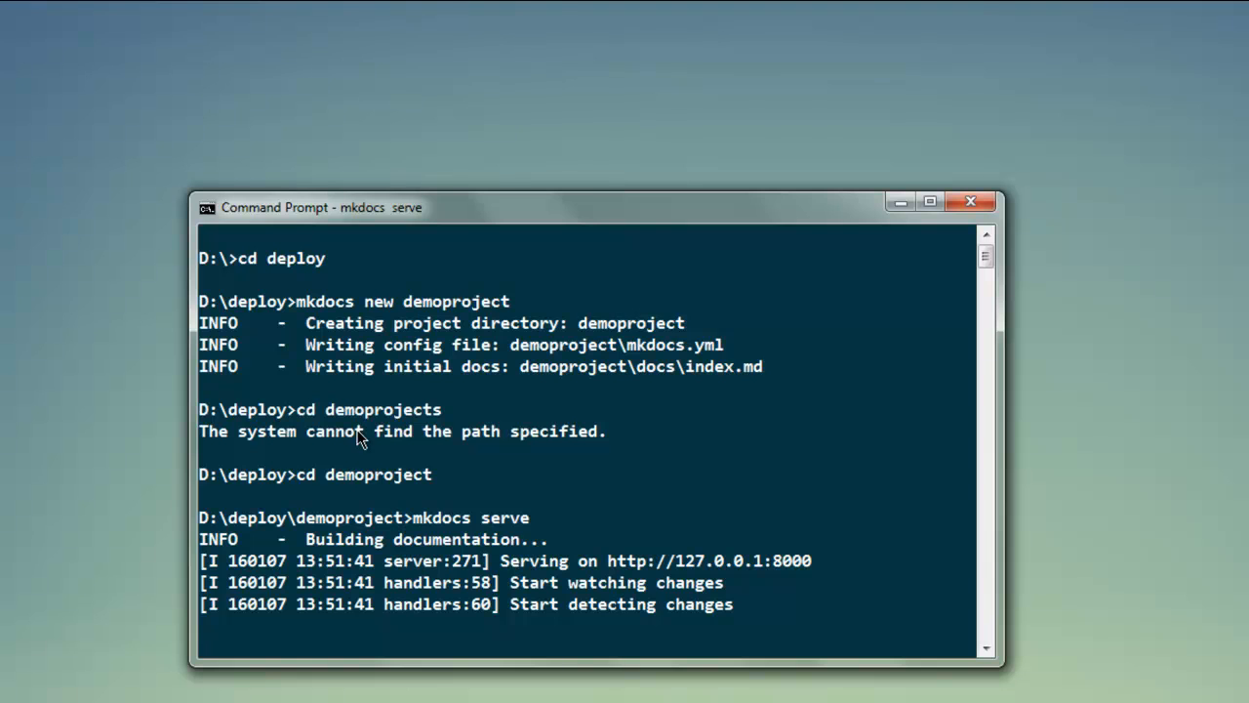
pyautogui.moveTo(735, 586)
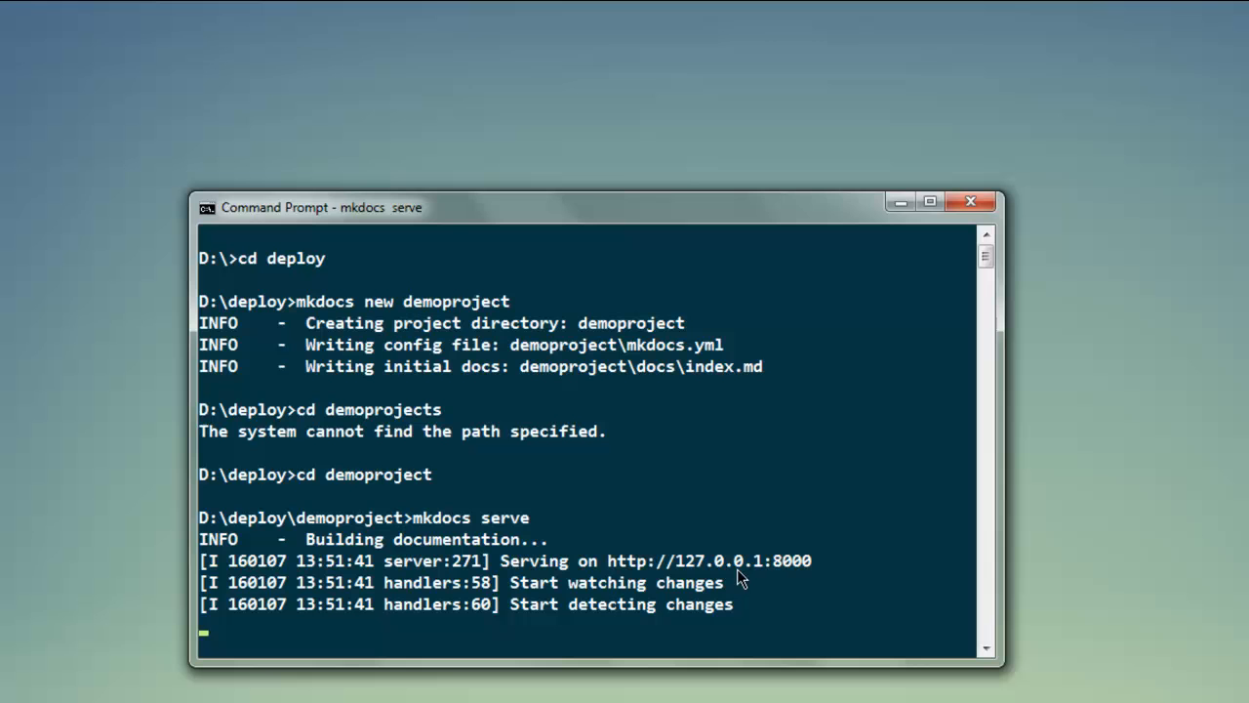
pyautogui.moveTo(833, 573)
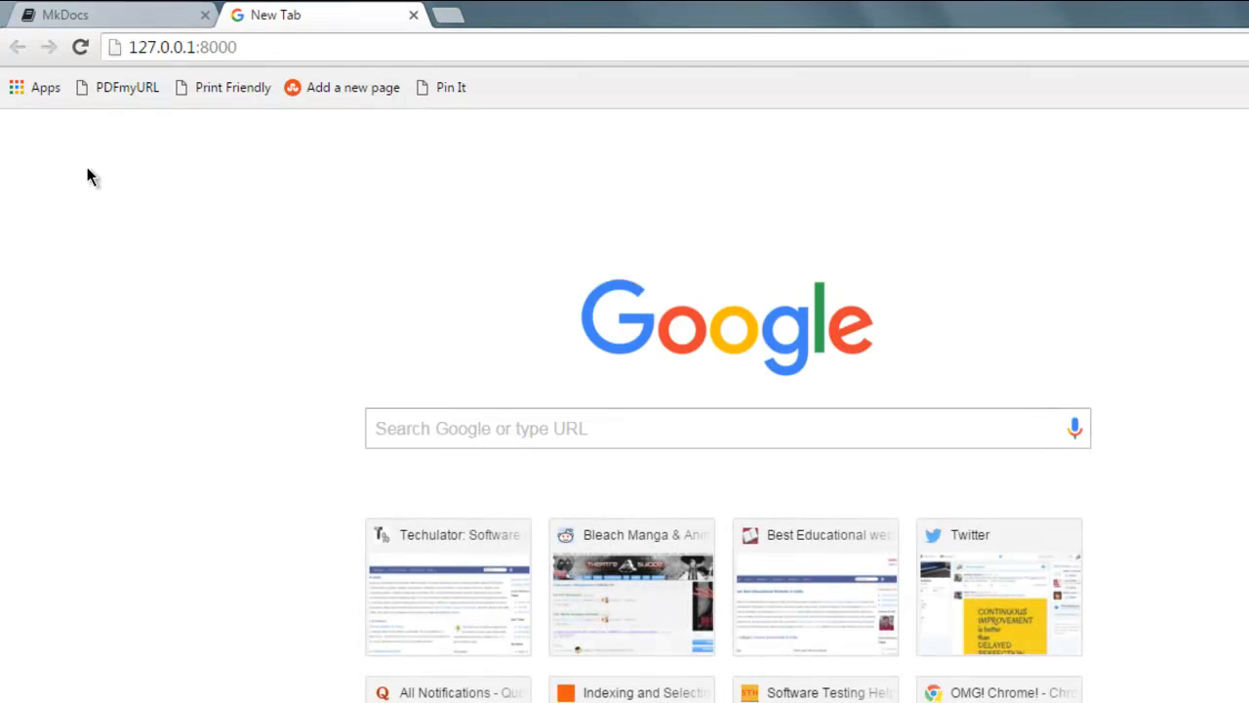
# Open 127.0.0.1:8000 in a new Chrome tab to view the Welcome to MkDocs page.
pyautogui.click(80, 47)
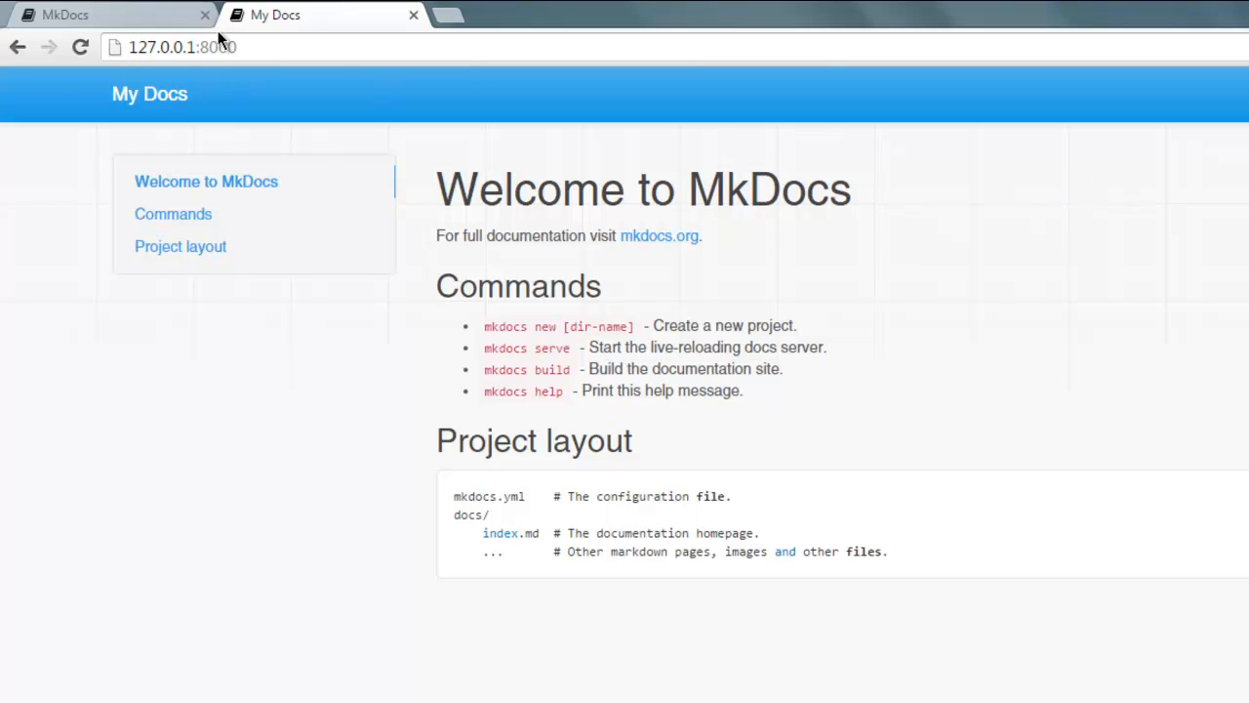
pyautogui.moveTo(449, 367)
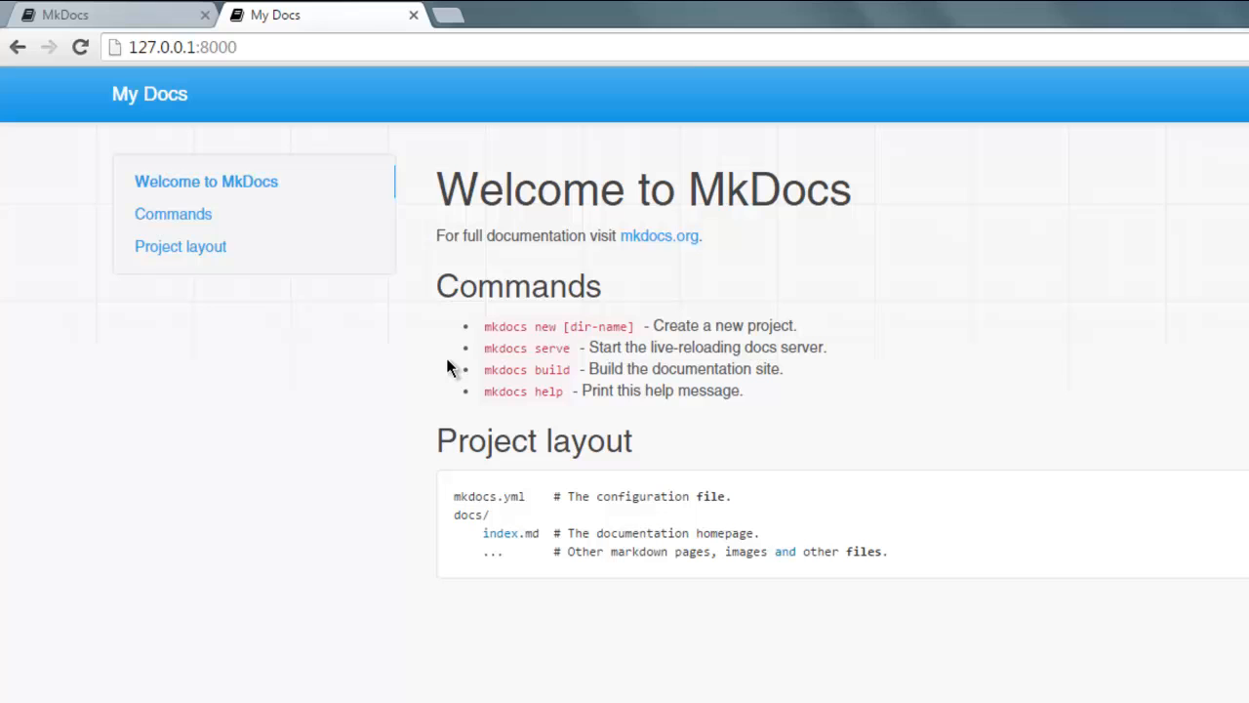
pyautogui.moveTo(463, 438)
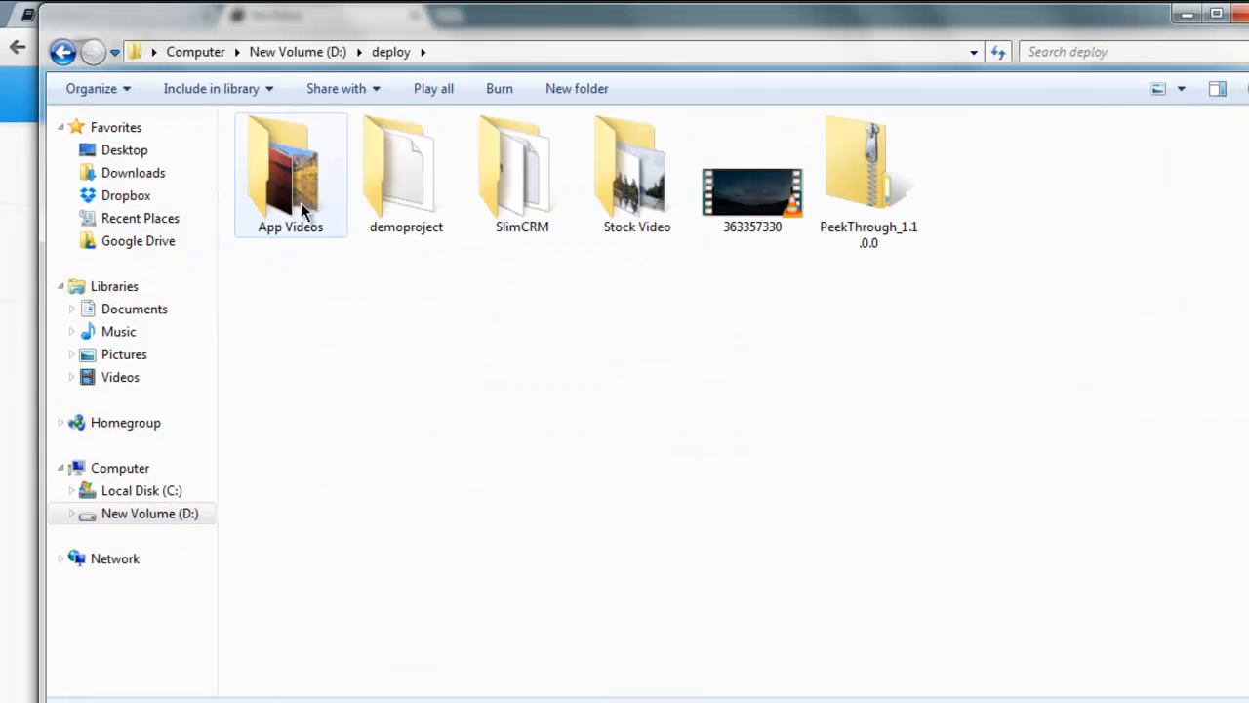
# Navigate into demoproject\docs and bring up the context menu for index.md.
pyautogui.doubleClick(405, 171)
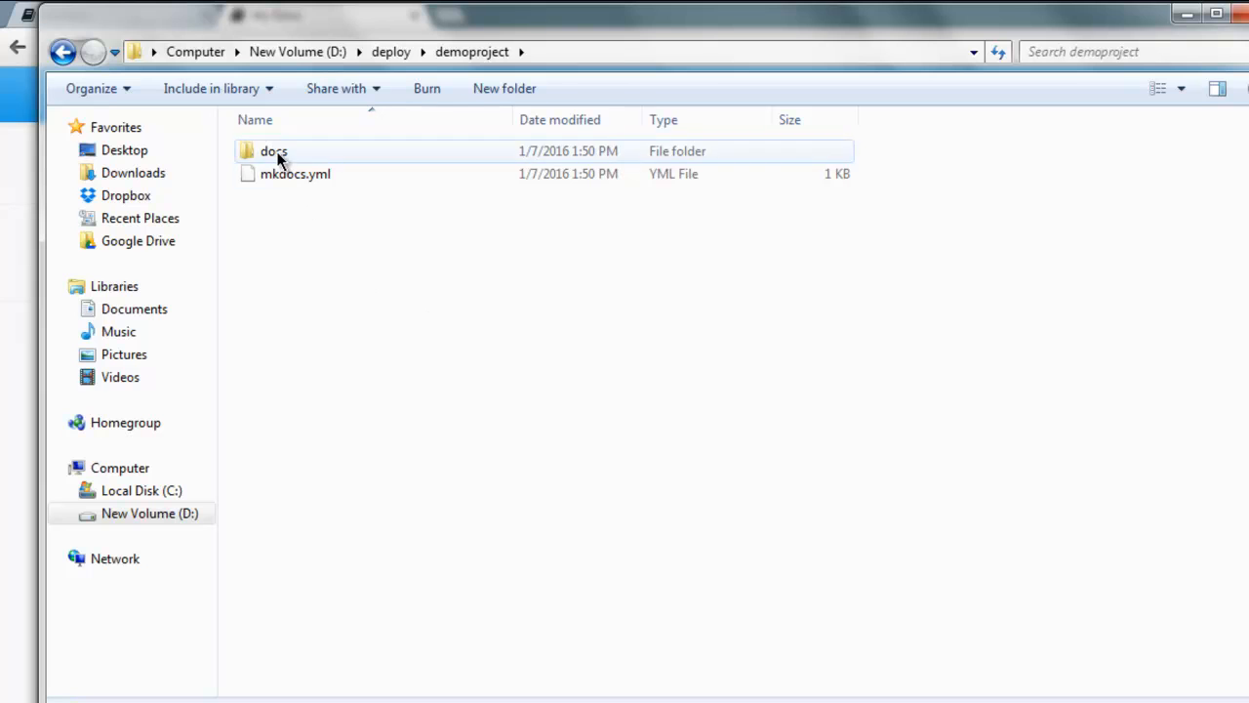
pyautogui.doubleClick(273, 151)
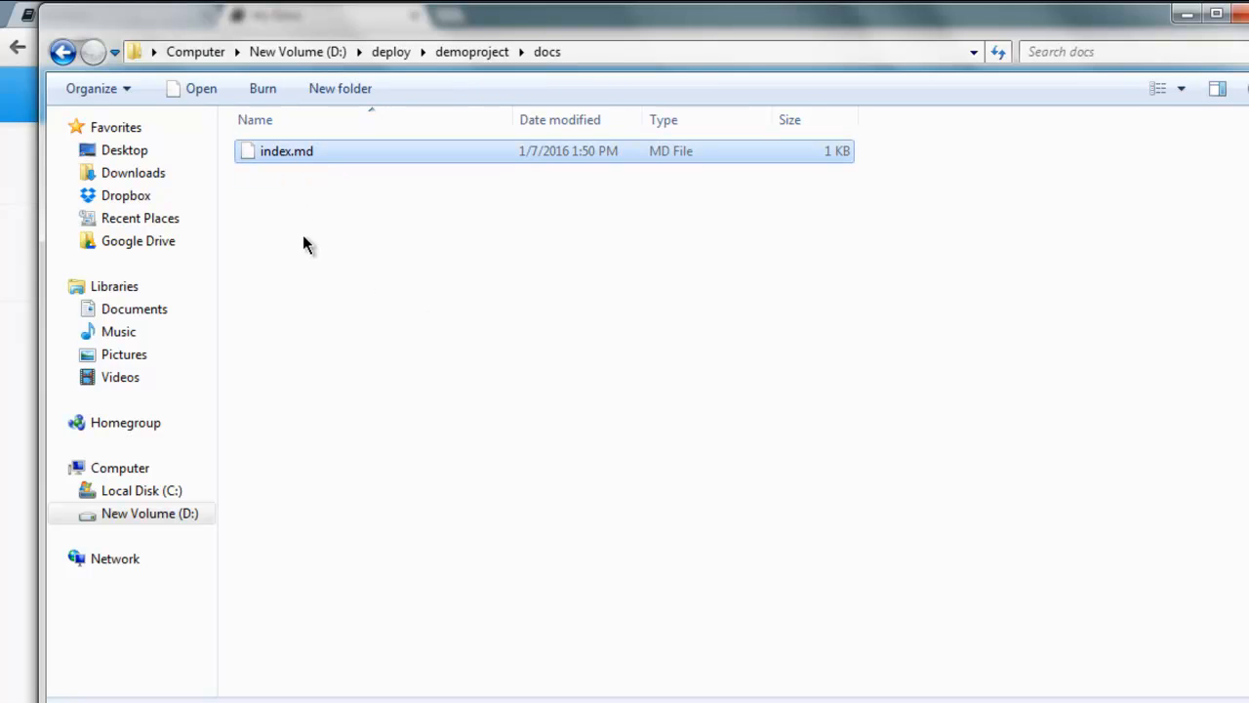
pyautogui.rightClick(286, 150)
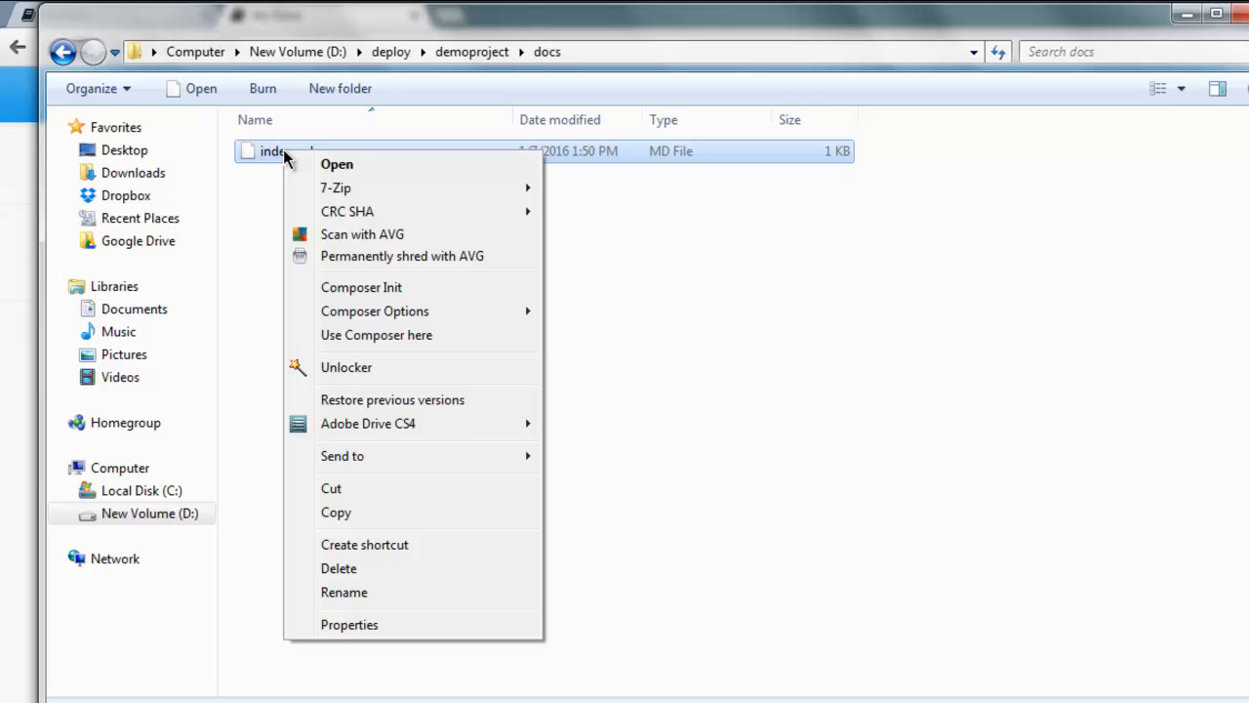
pyautogui.moveTo(335, 188)
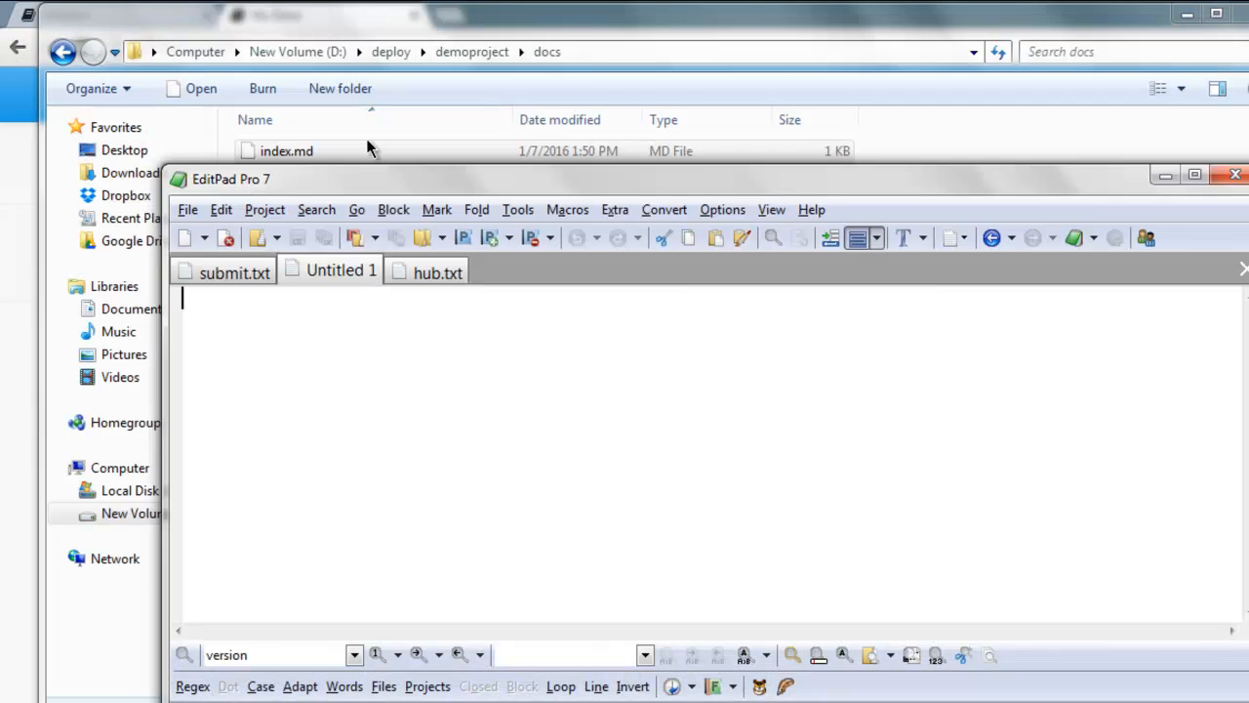
# Open index.md maximized in EditPad Pro and retitle the heading 'Welcome to DevNami'.
pyautogui.doubleClick(286, 150)
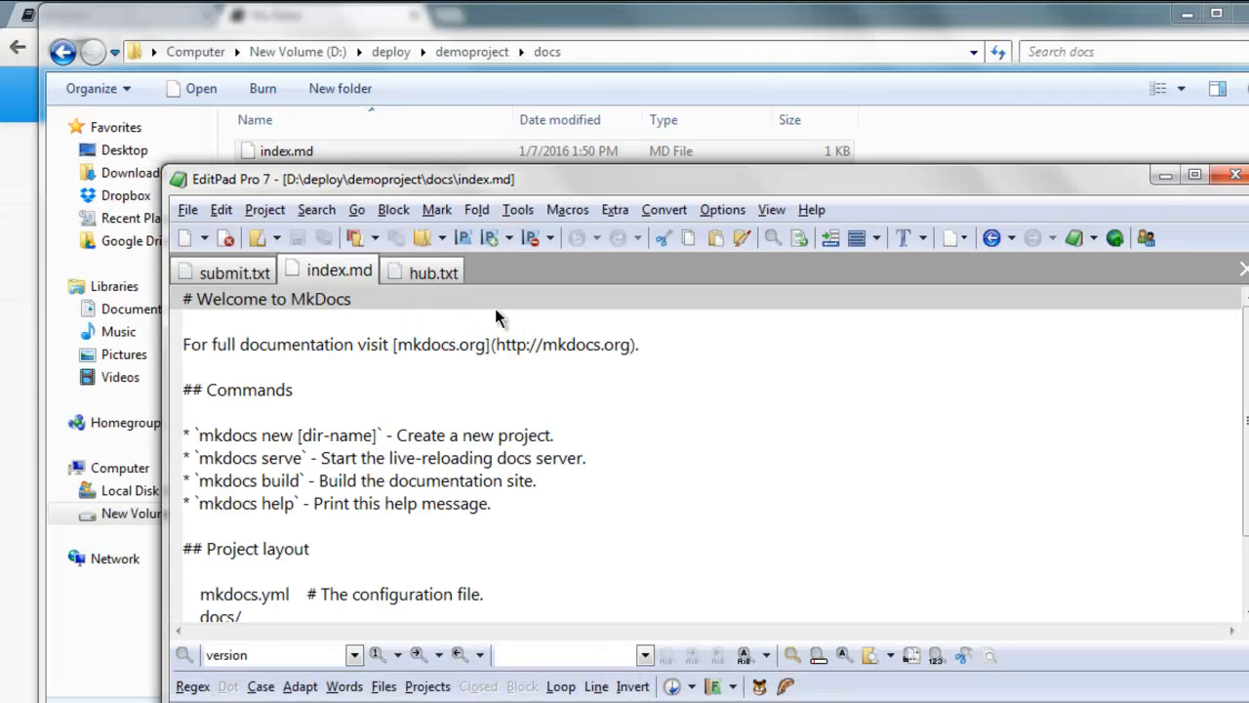
pyautogui.click(1195, 174)
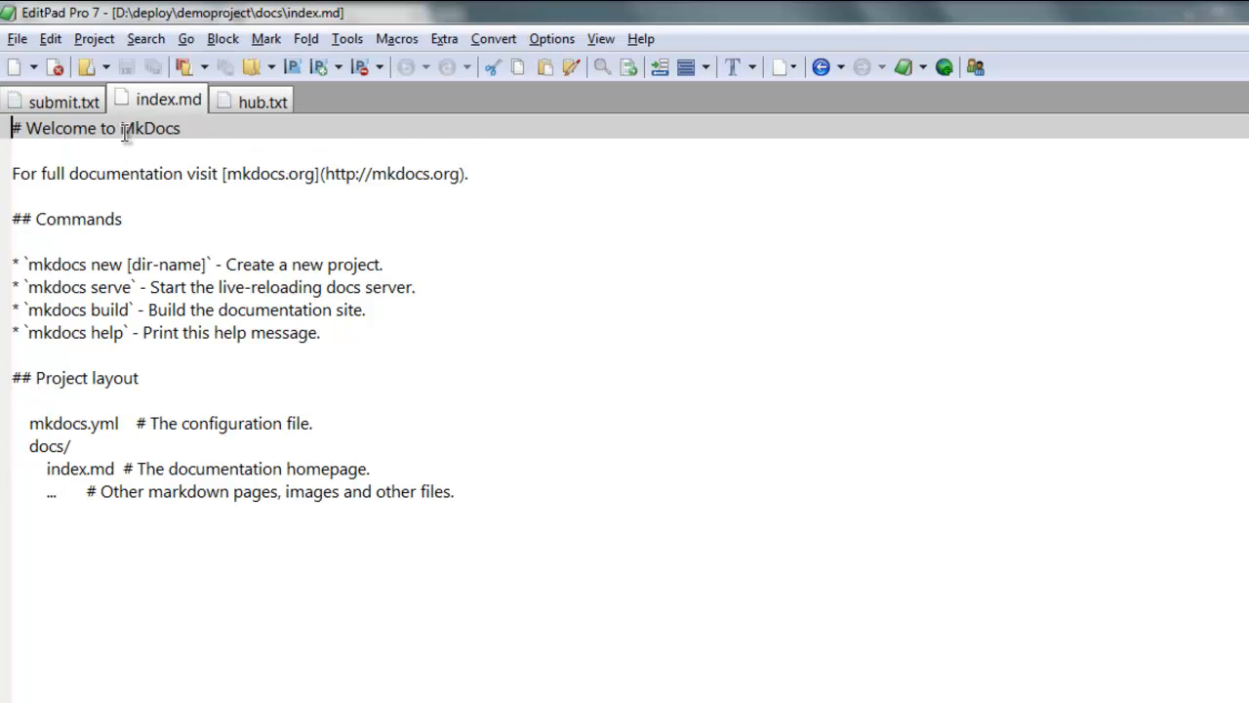
pyautogui.write('D')
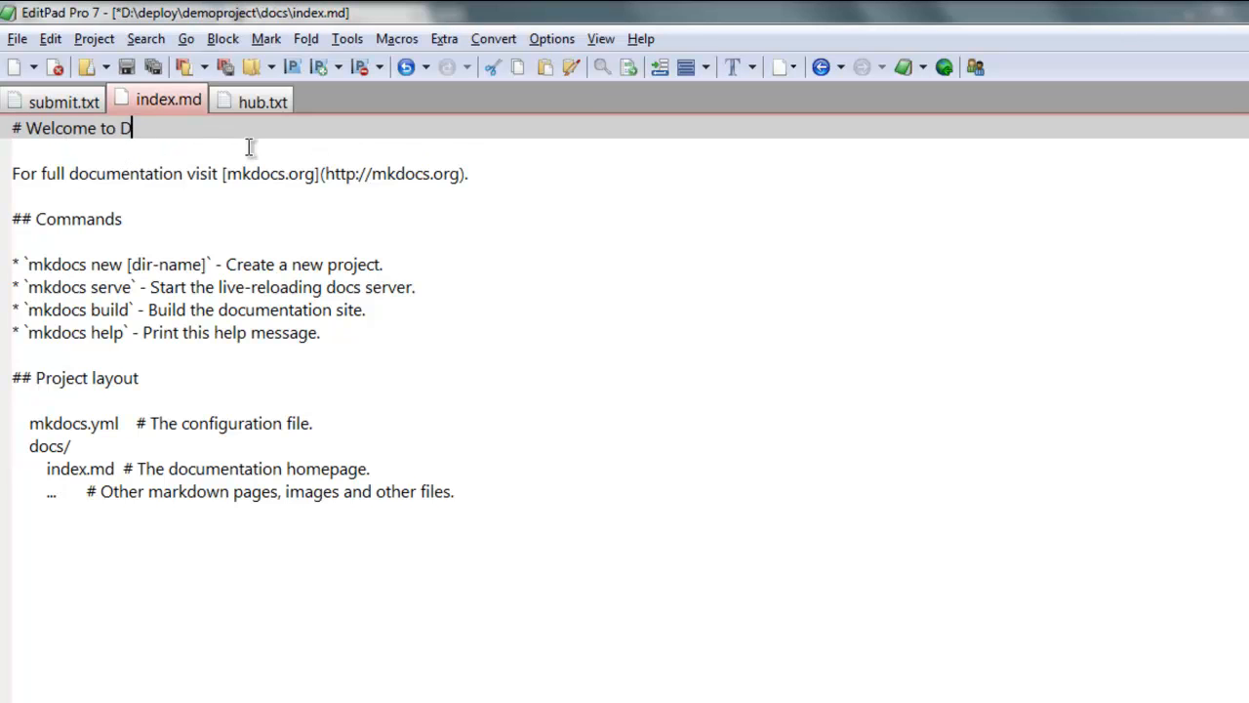
pyautogui.write('ev')
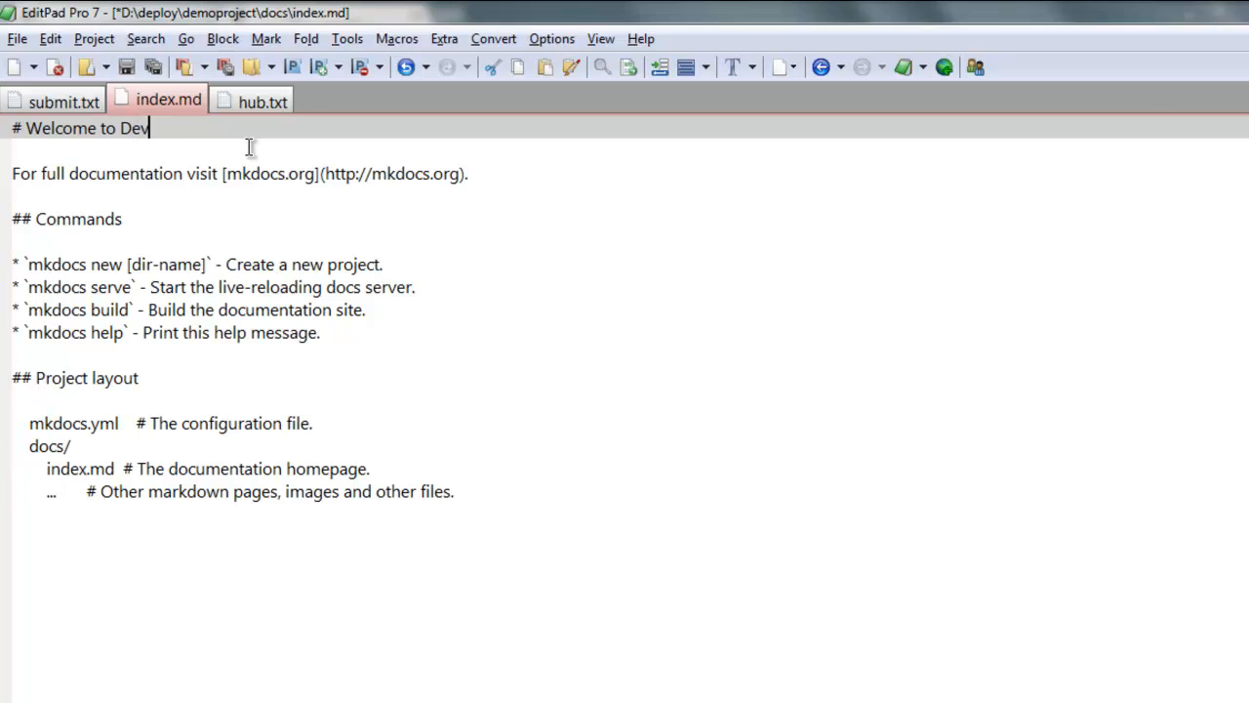
pyautogui.write('Nami')
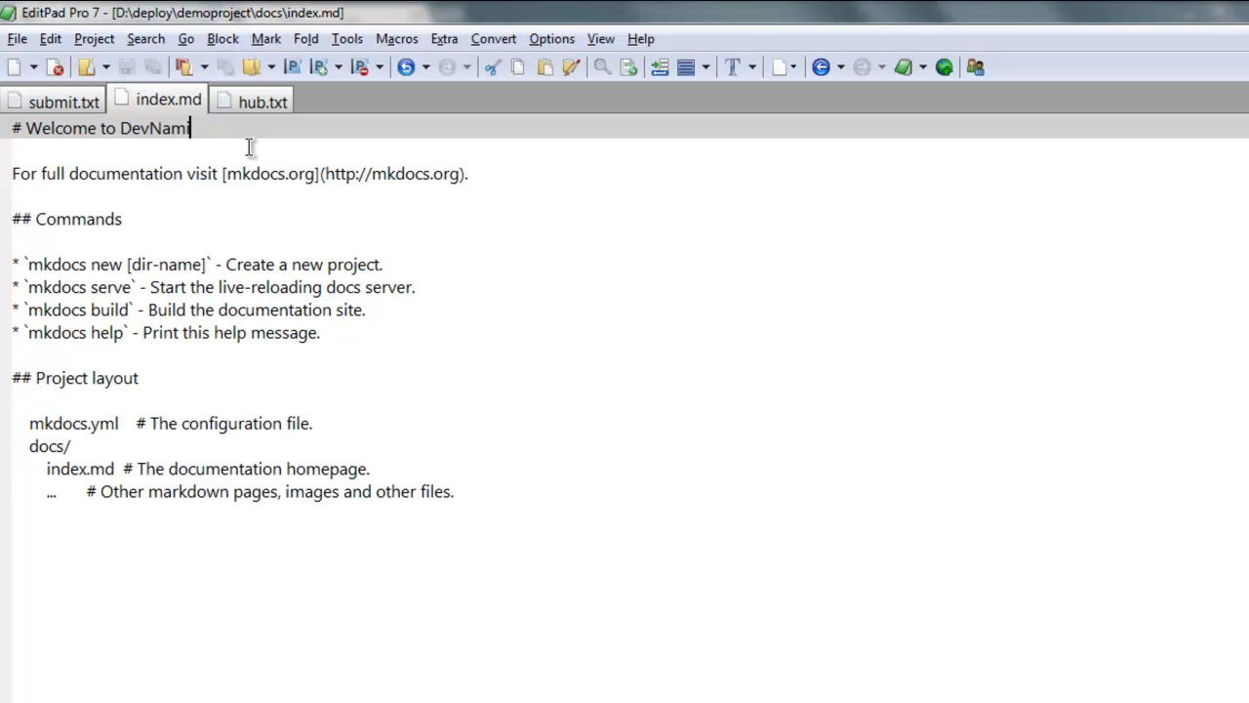
pyautogui.moveTo(250, 232)
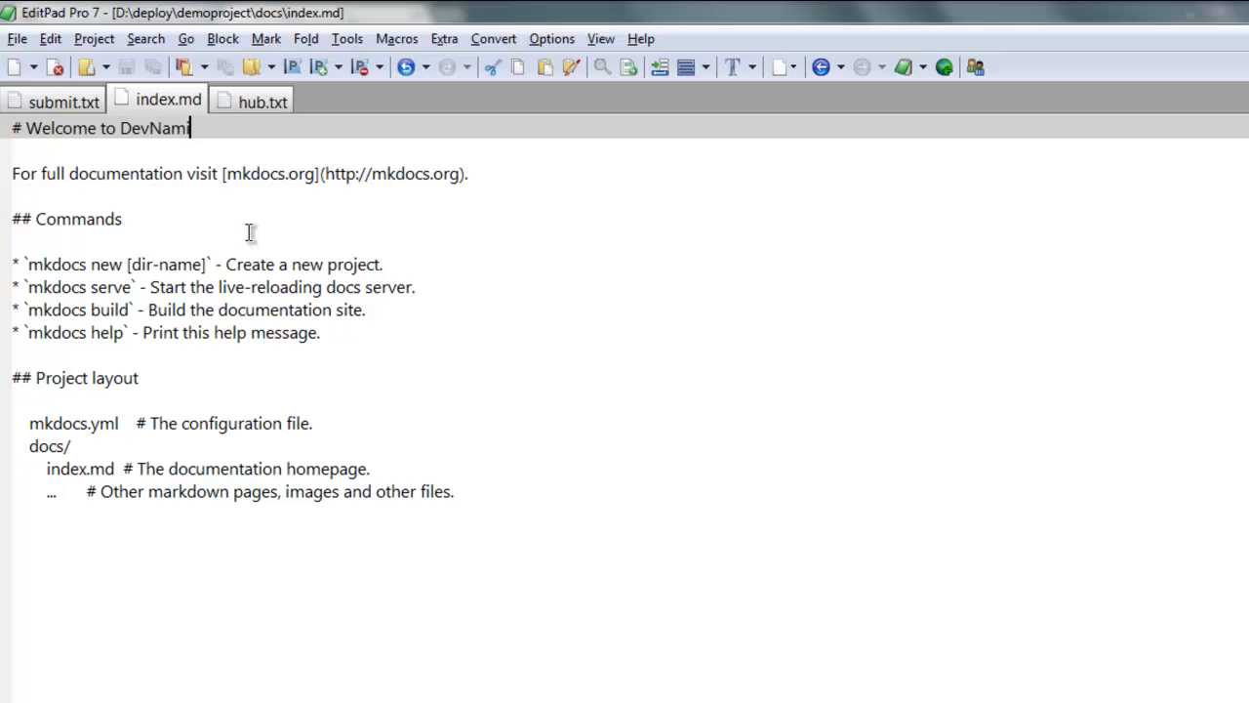
pyautogui.write('i')
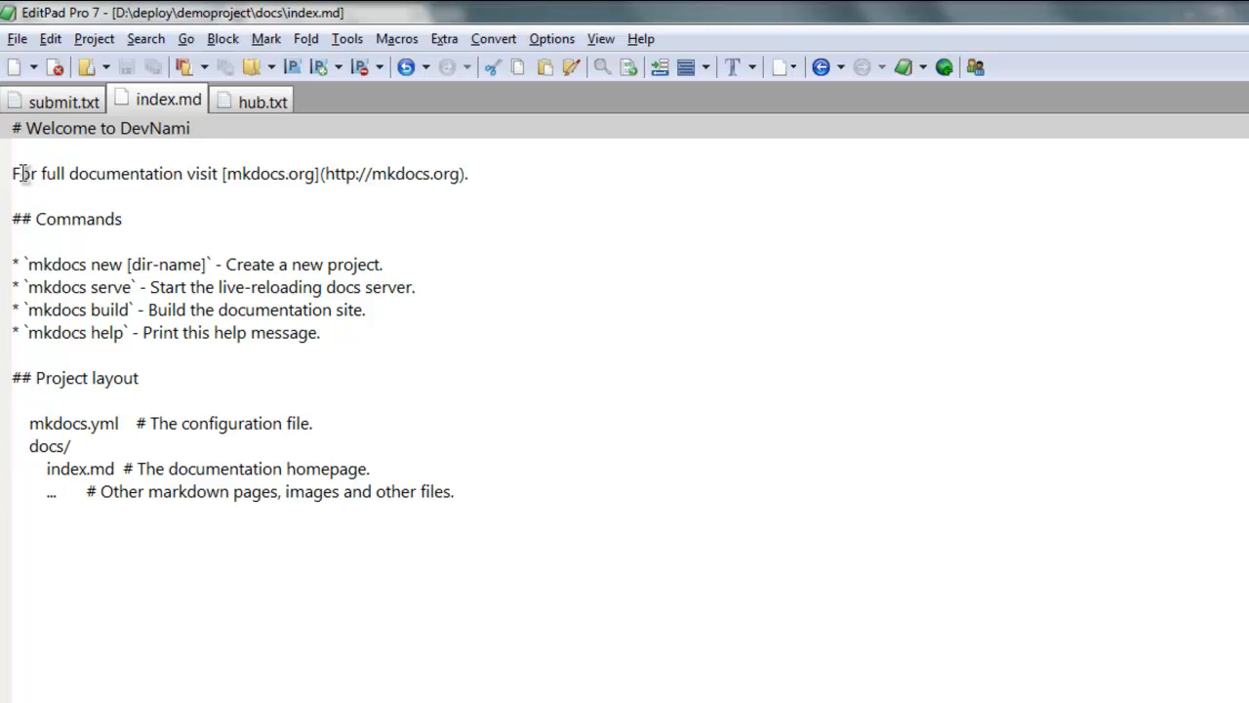
pyautogui.click(225, 173)
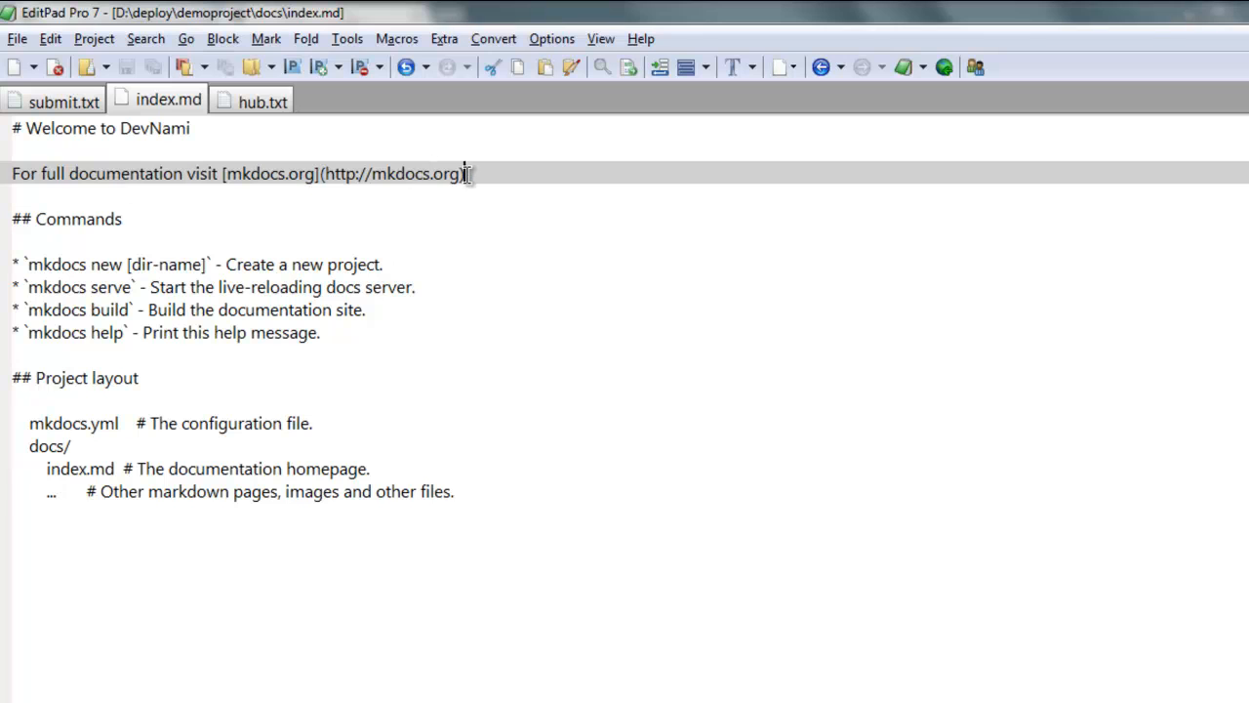
# Overwrite the intro line with 'This is a sample static generator site using Python'.
pyautogui.tripleClick(234, 174)
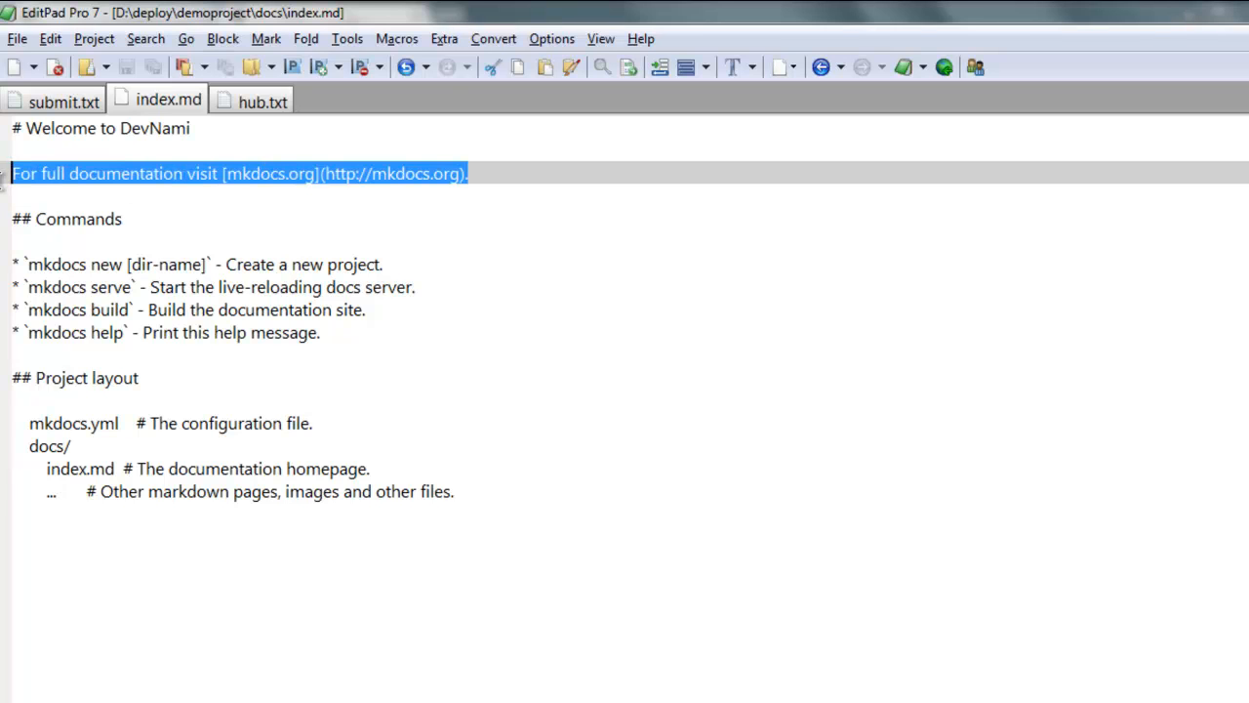
pyautogui.write('This is a')
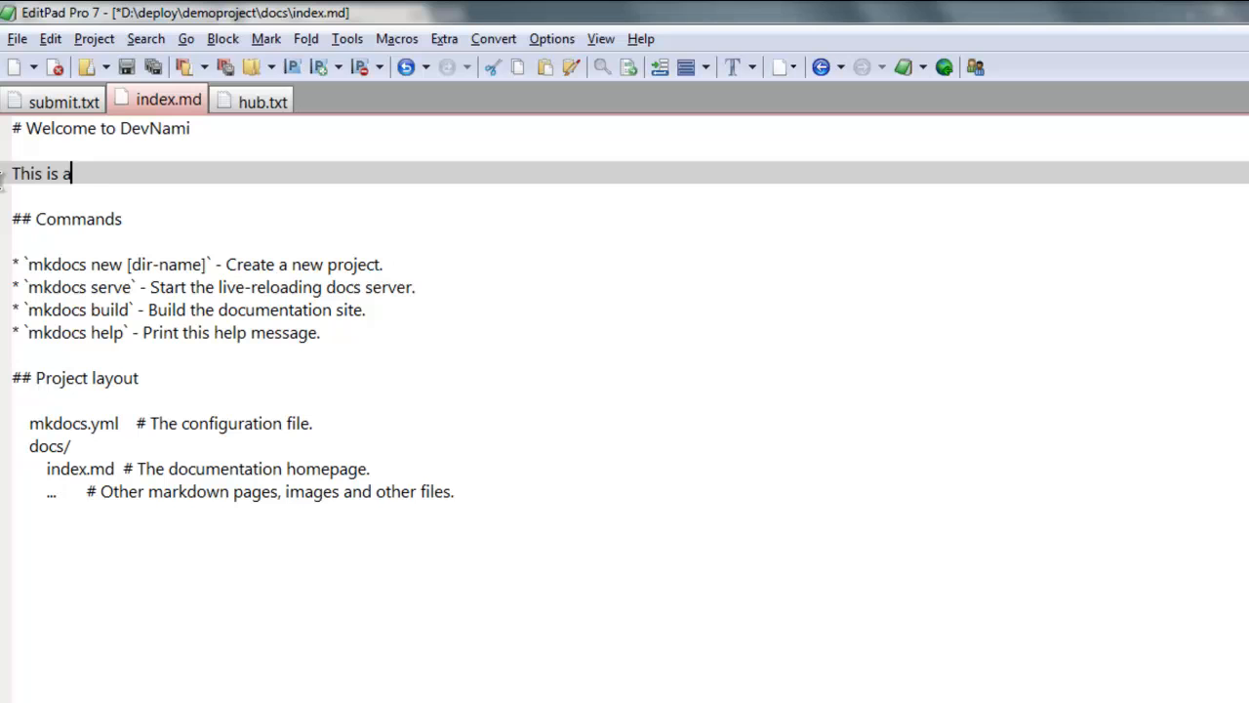
pyautogui.write('sample')
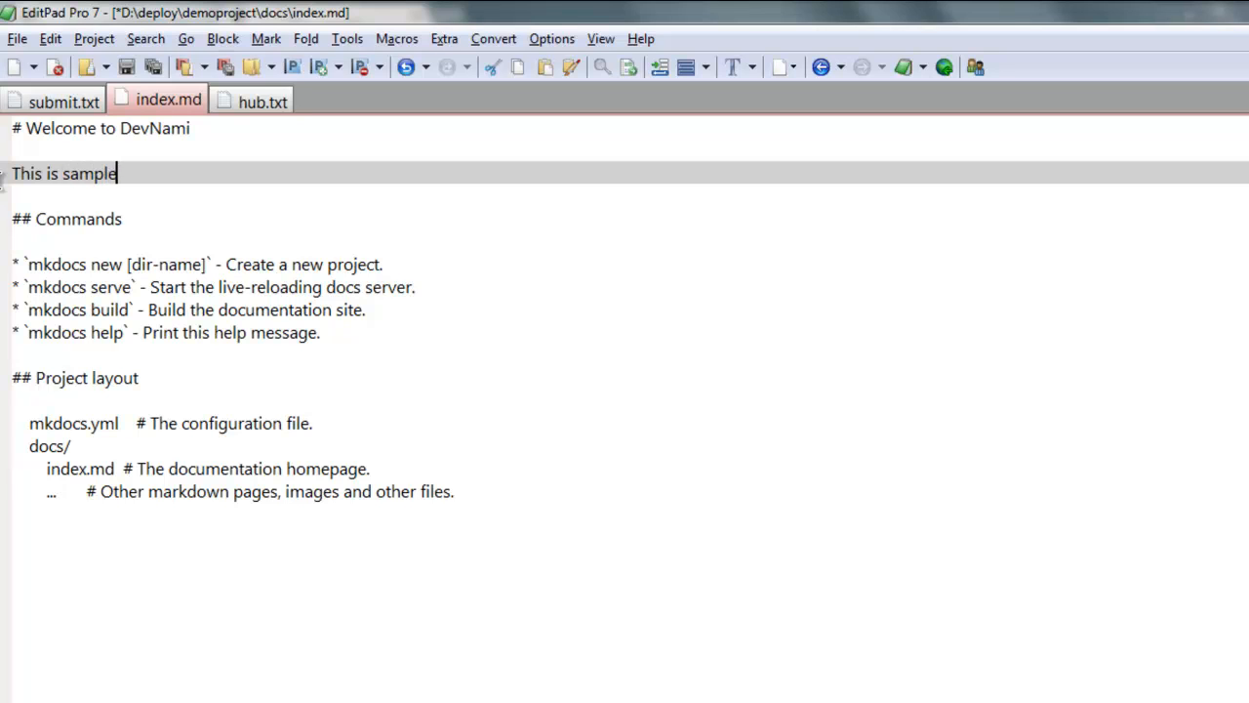
pyautogui.write('st')
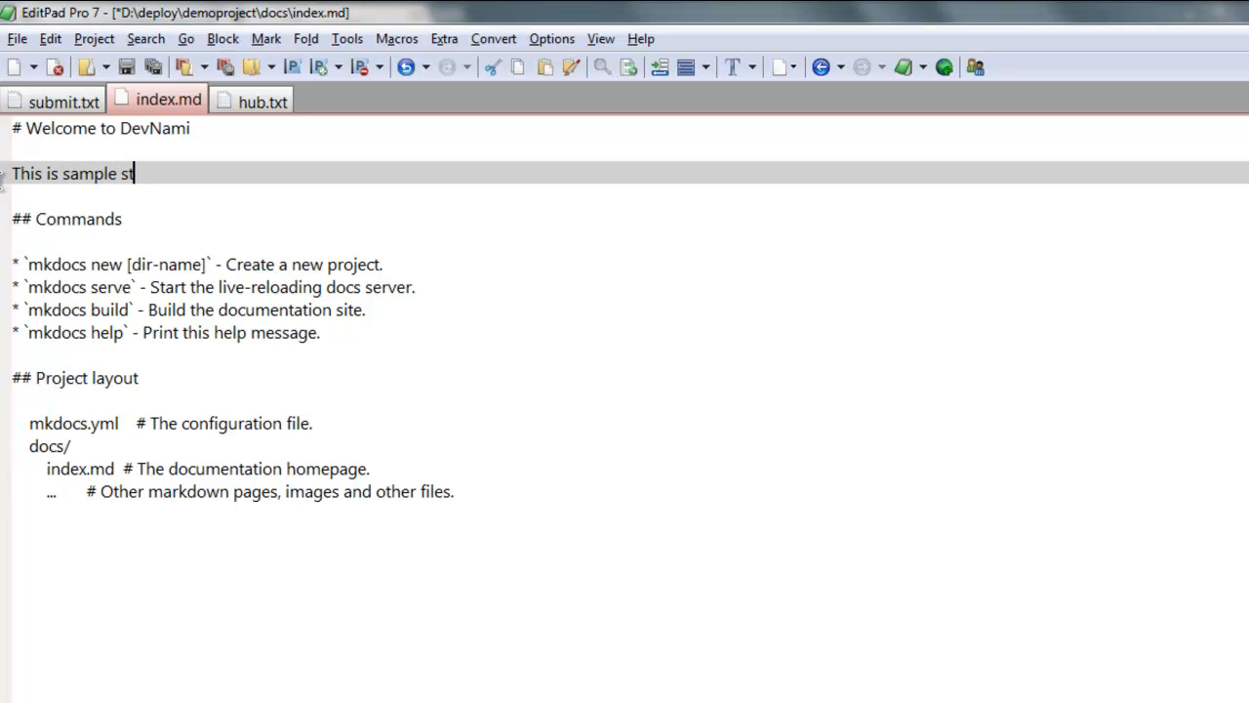
pyautogui.write('atic gene')
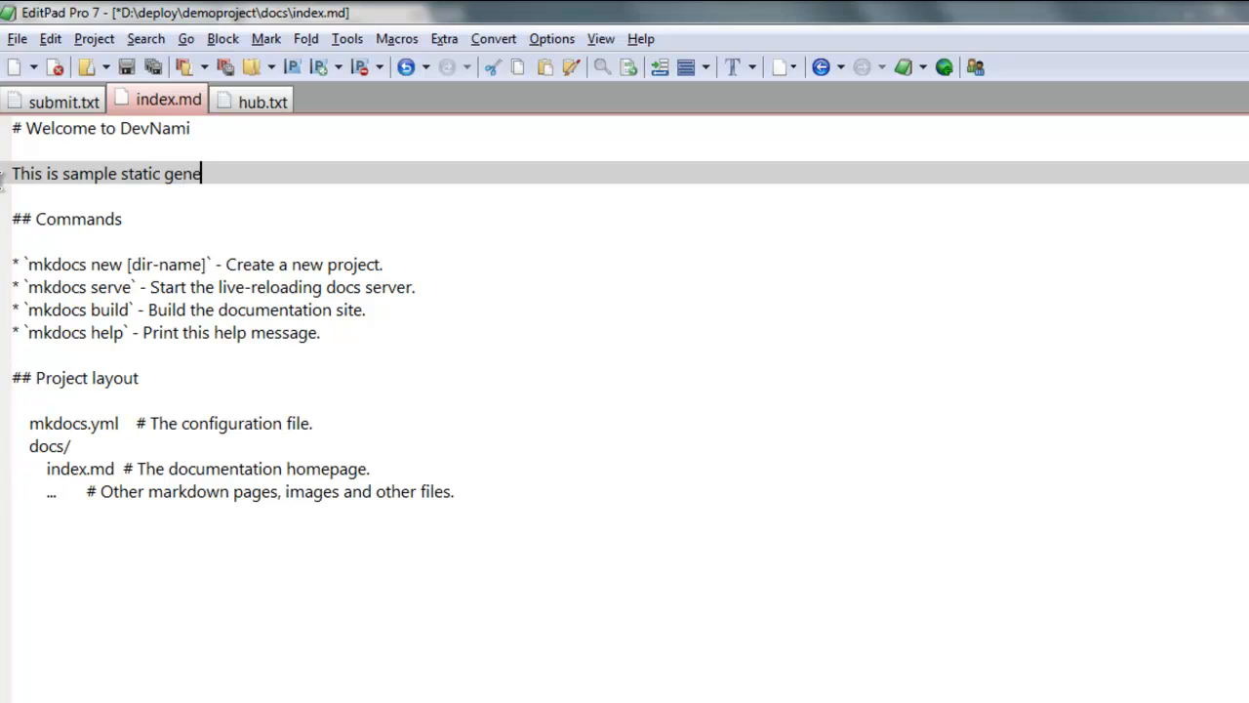
pyautogui.write('rator site')
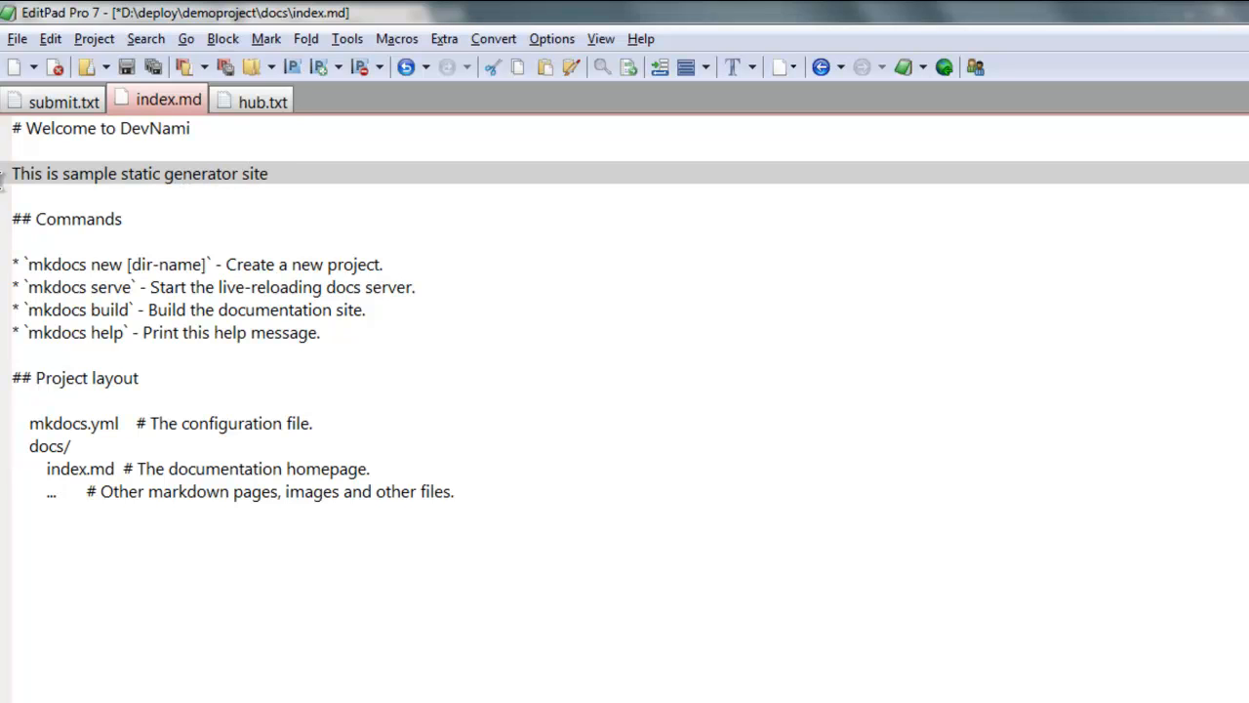
pyautogui.write('using Python')
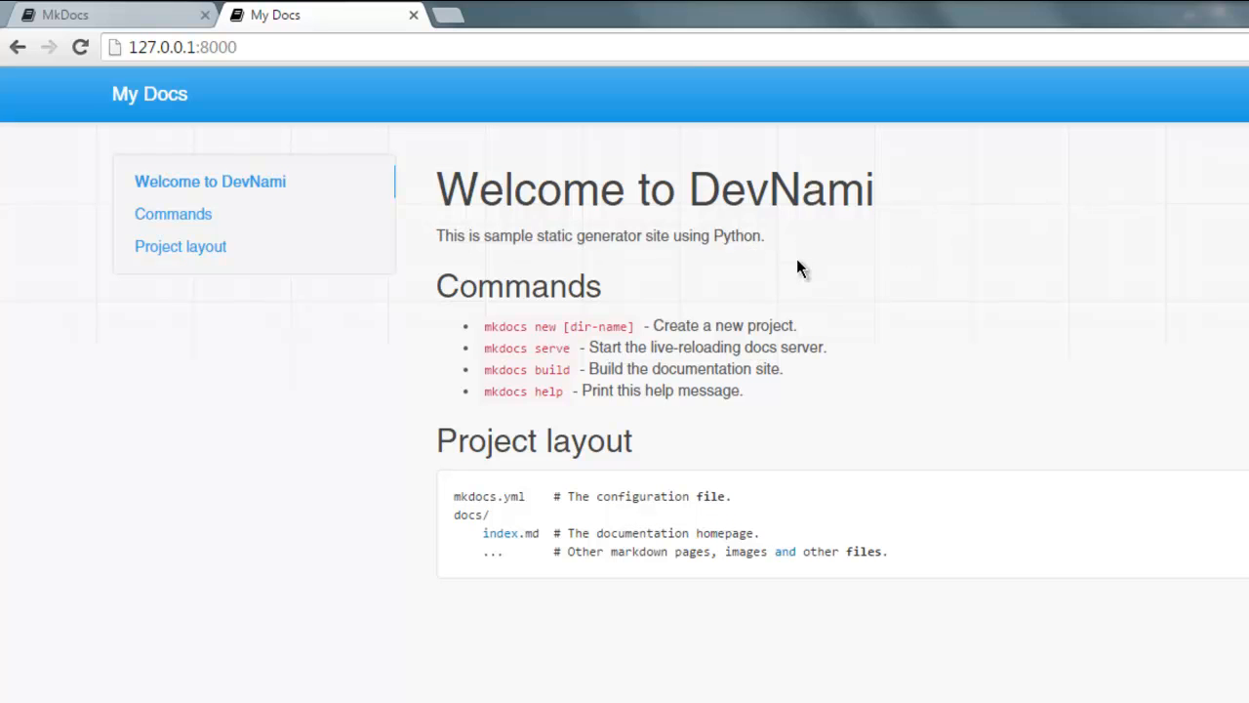
pyautogui.moveTo(774, 350)
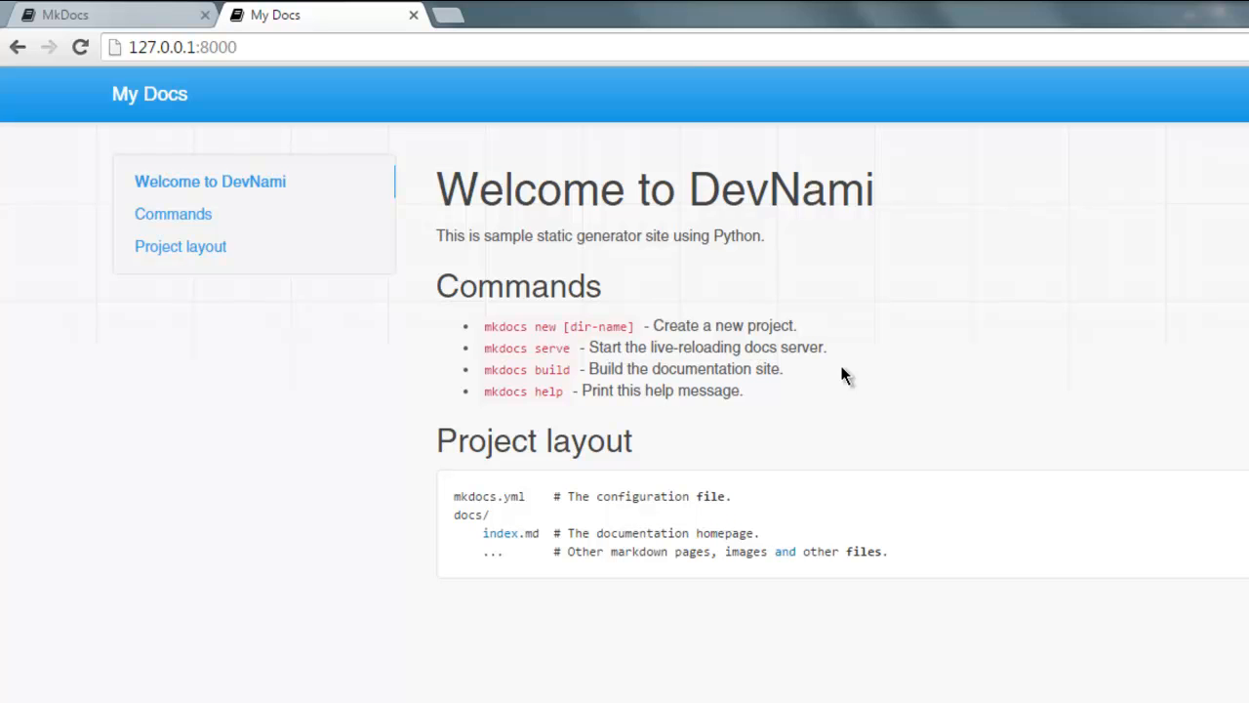
pyautogui.moveTo(720, 442)
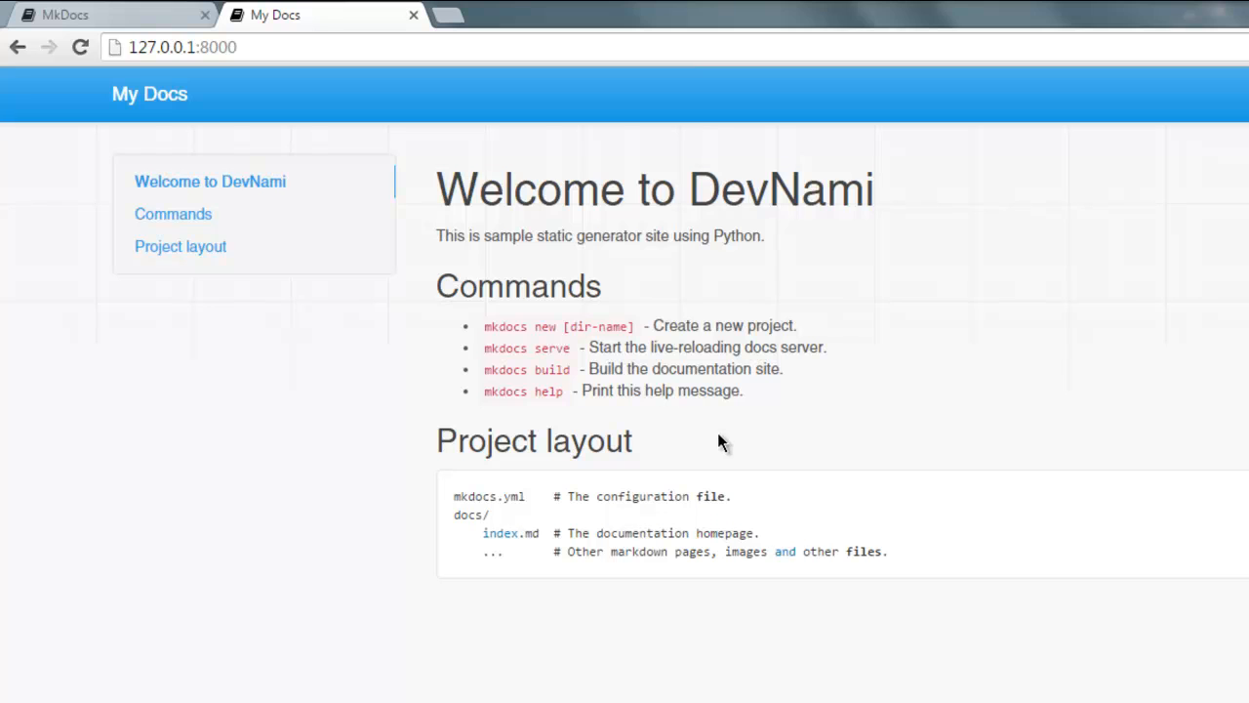
pyautogui.moveTo(753, 347)
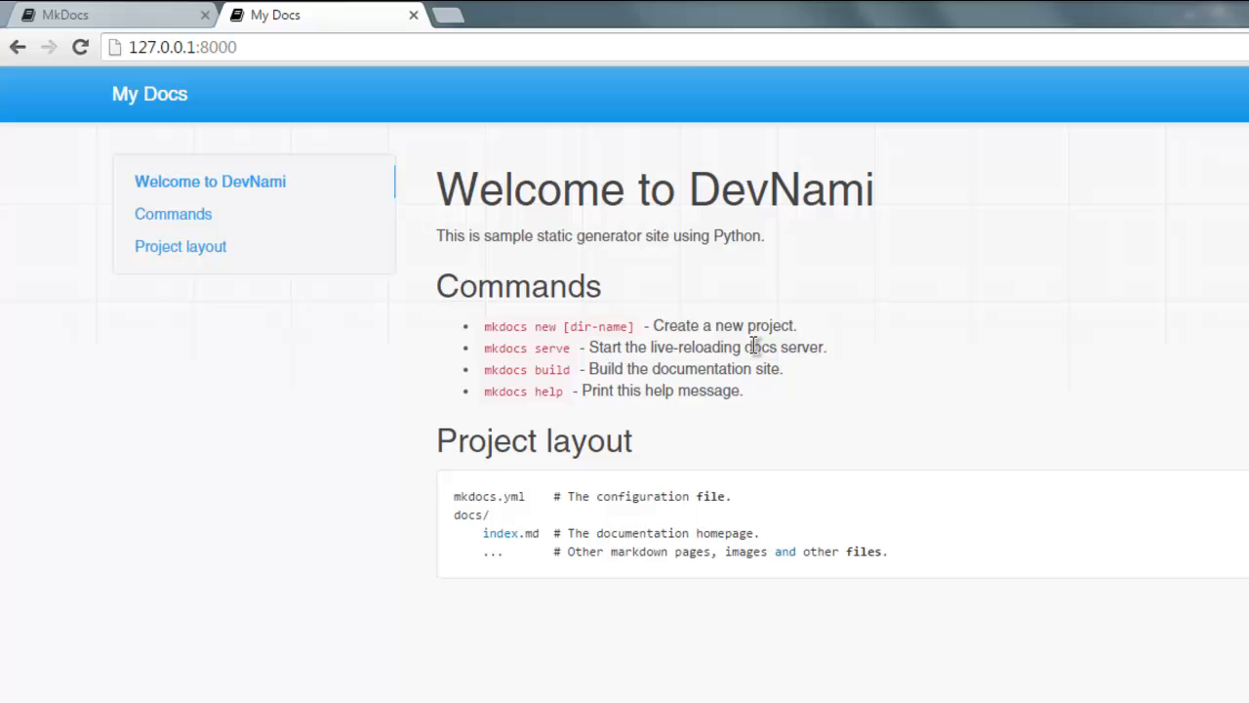
pyautogui.moveTo(756, 351)
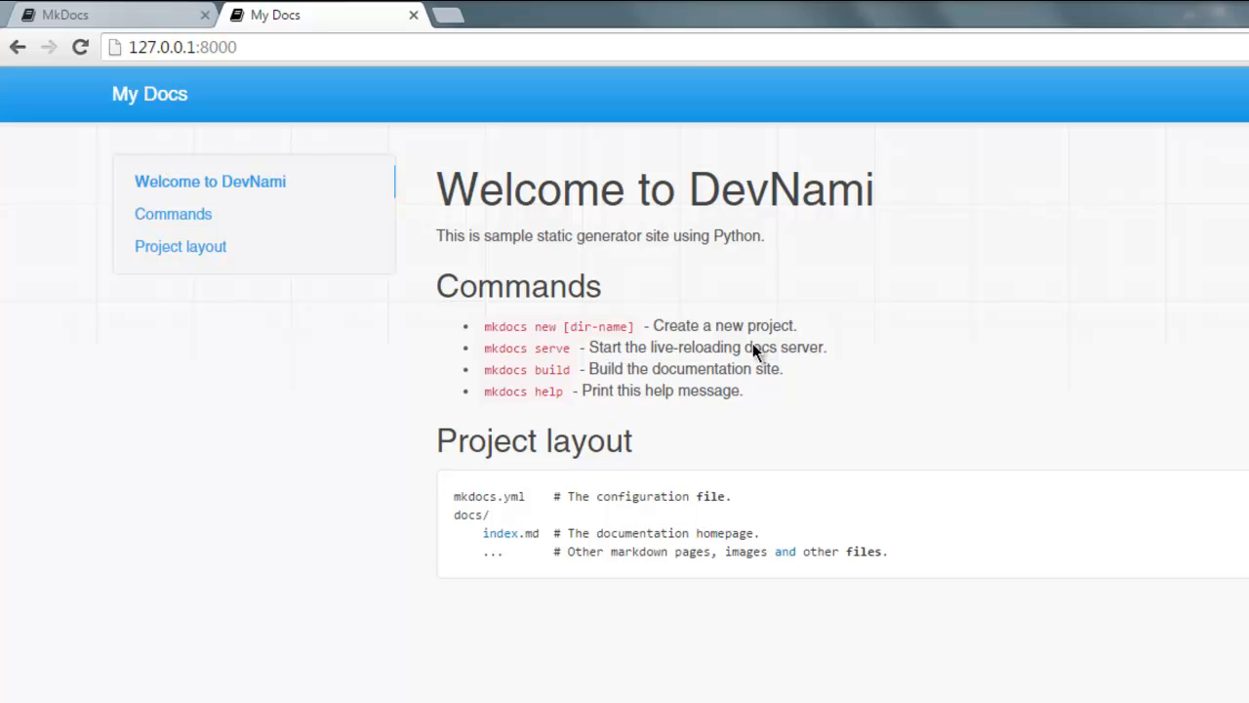
pyautogui.moveTo(742, 332)
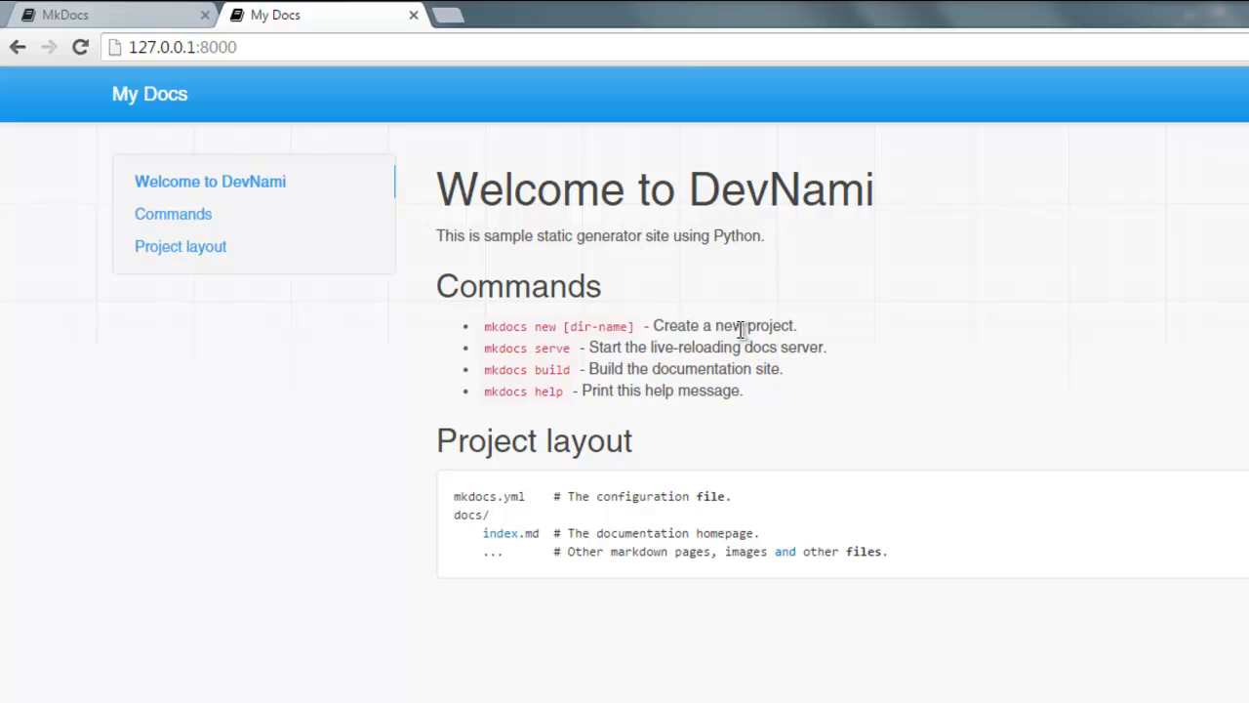
pyautogui.moveTo(527, 545)
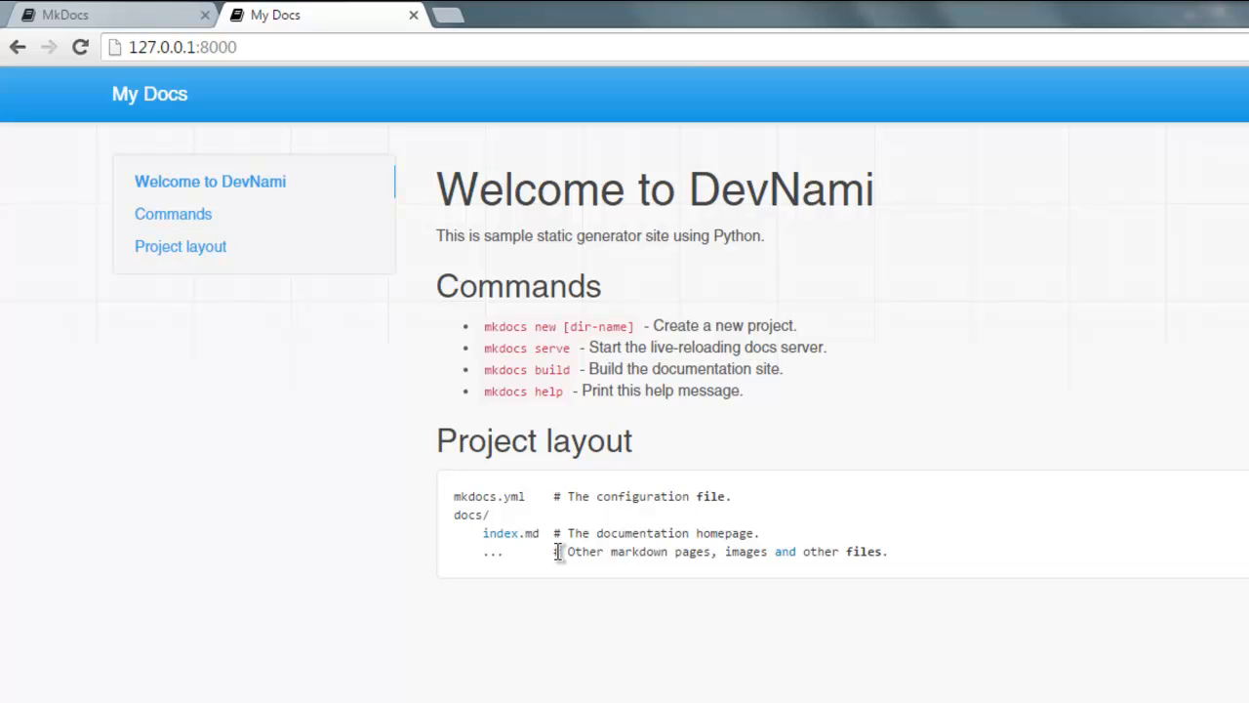
pyautogui.moveTo(459, 501)
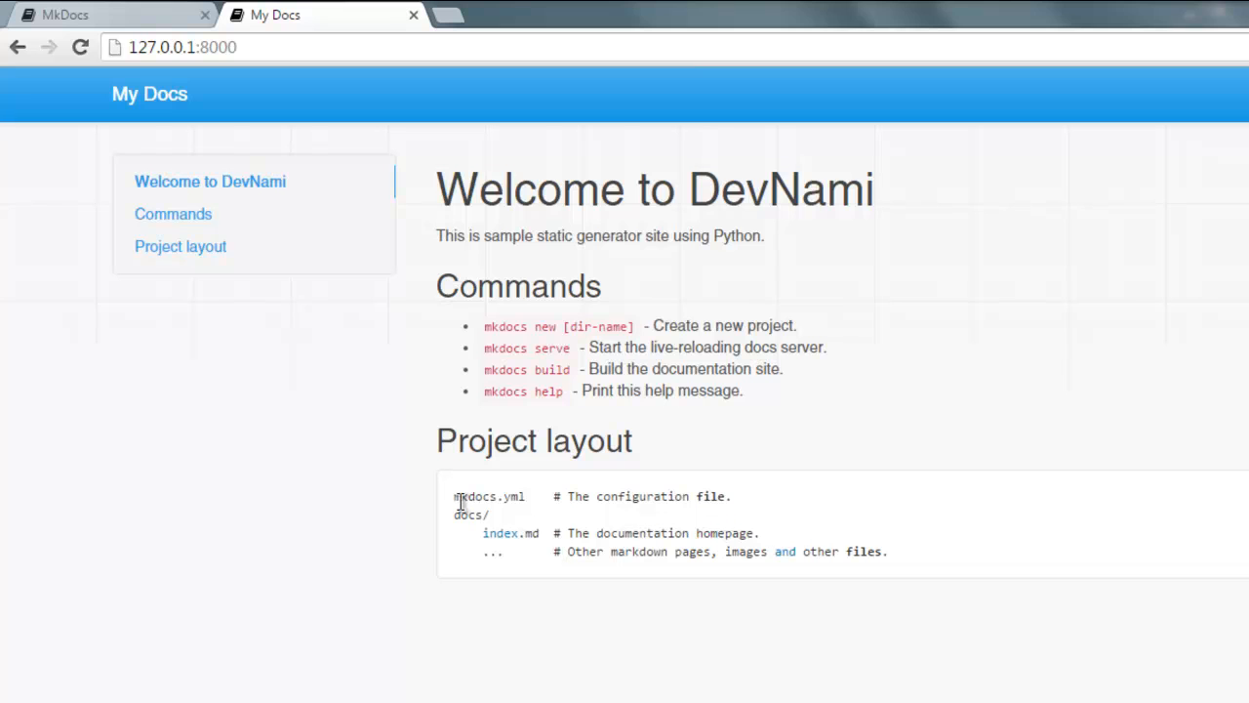
pyautogui.moveTo(503, 495)
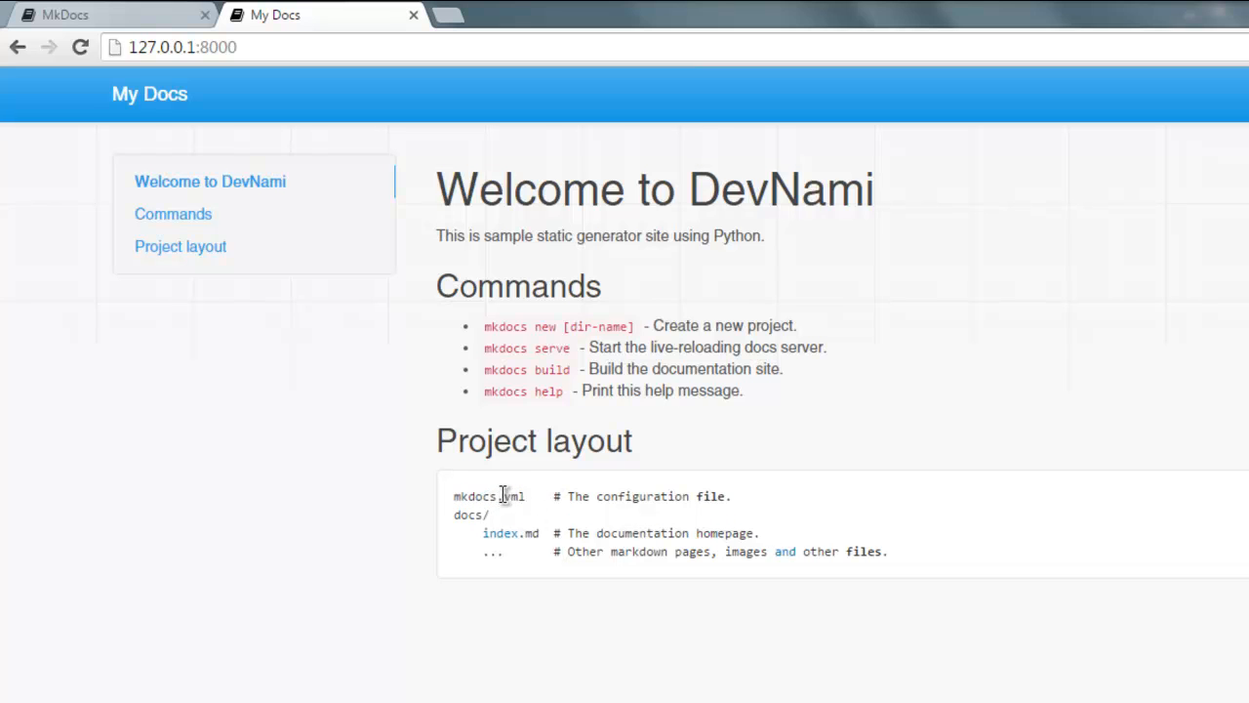
# Highlight the configuration file comment in the code block, then clear the selection.
pyautogui.moveTo(568, 496); pyautogui.dragTo(730, 496)
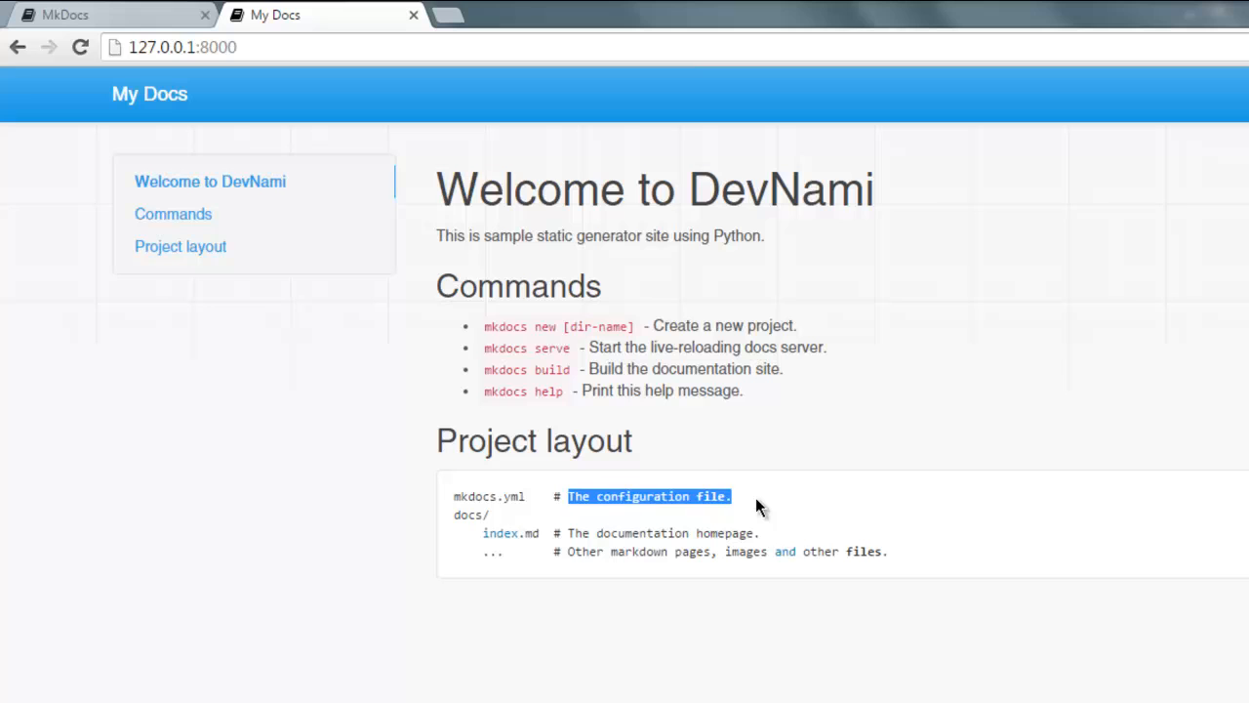
pyautogui.click(762, 503)
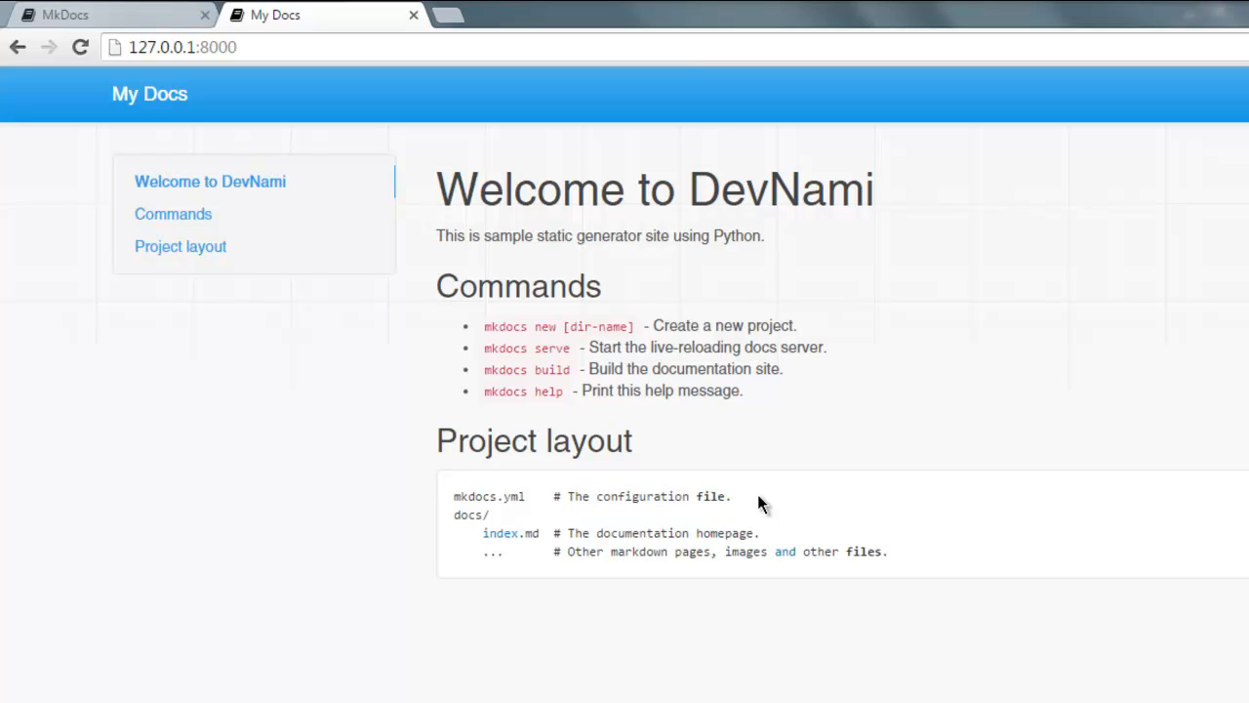